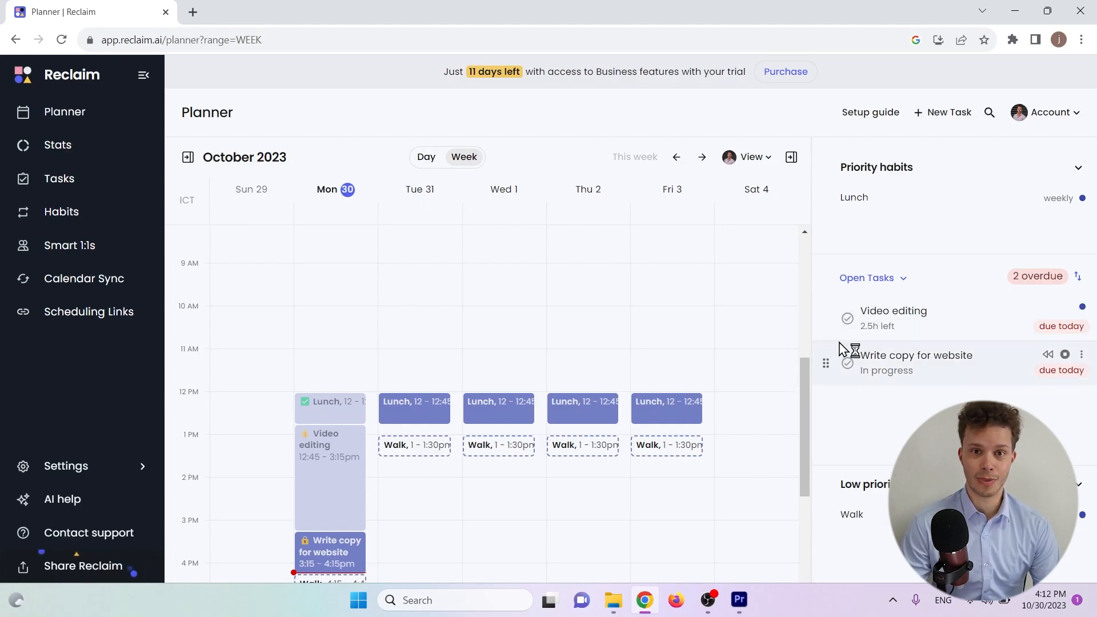
pyautogui.moveTo(806, 393)
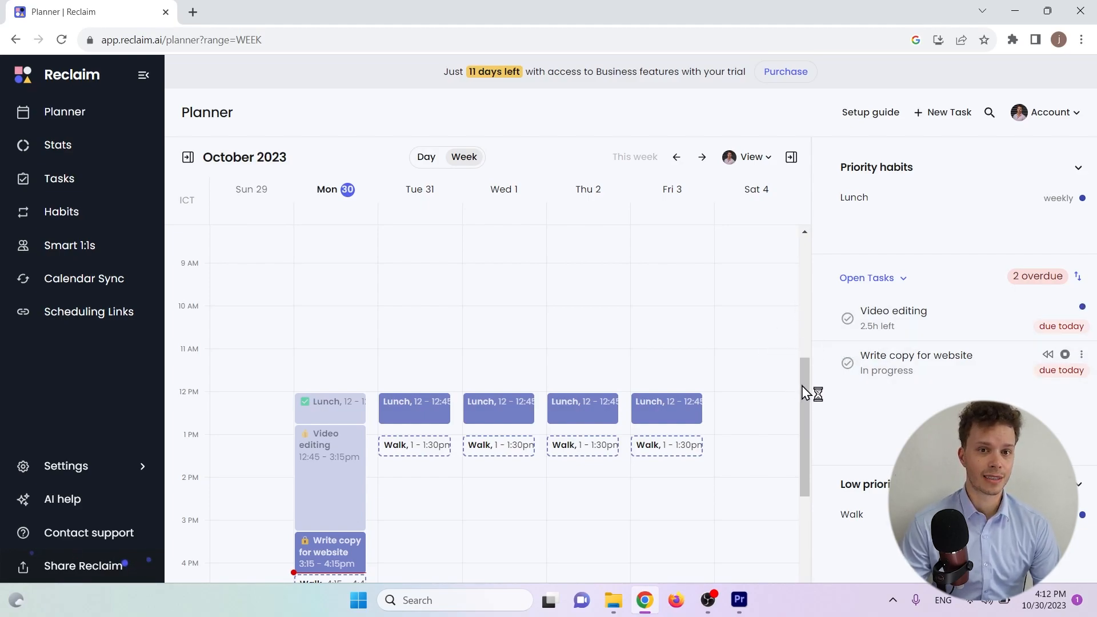
# Step: Scroll through the planner and name the new task 'Edit video'
pyautogui.scroll(3)
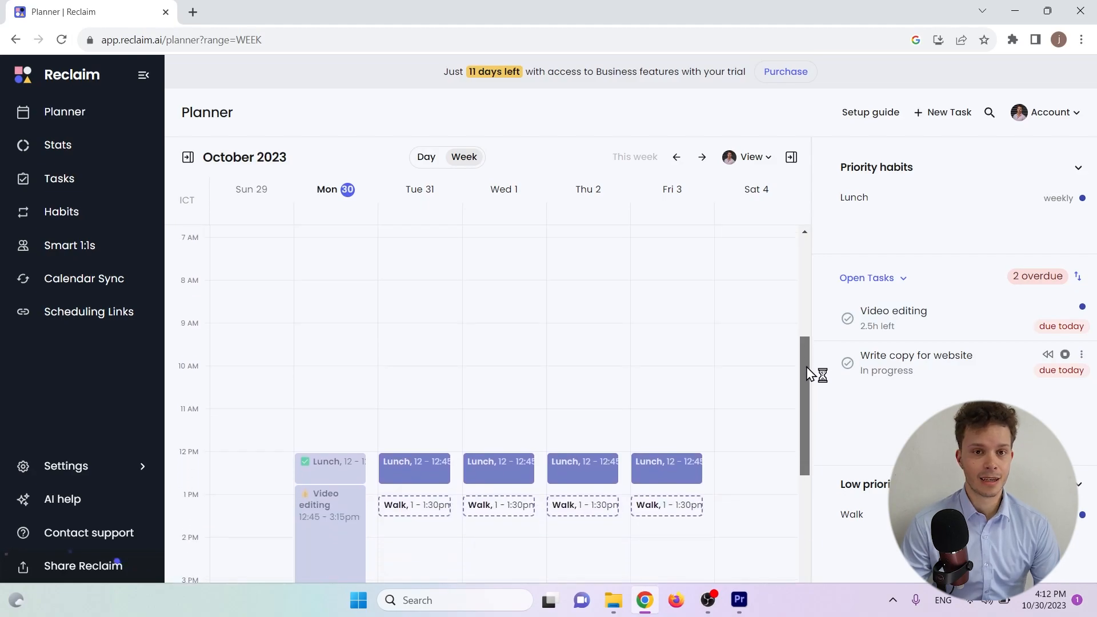
pyautogui.scroll(-3)
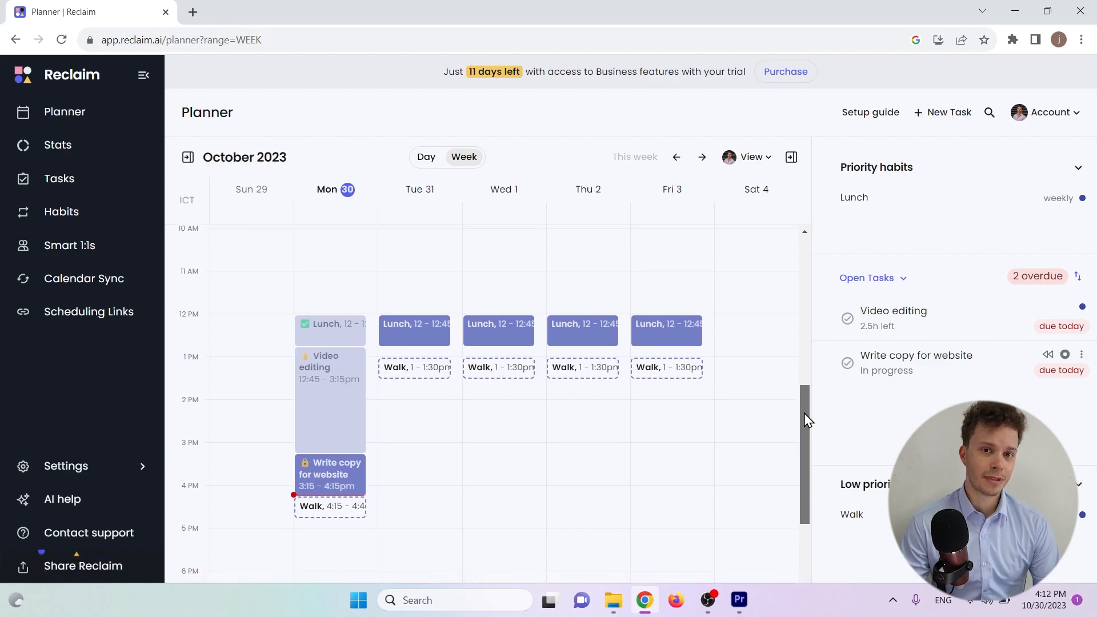
pyautogui.scroll(-3)
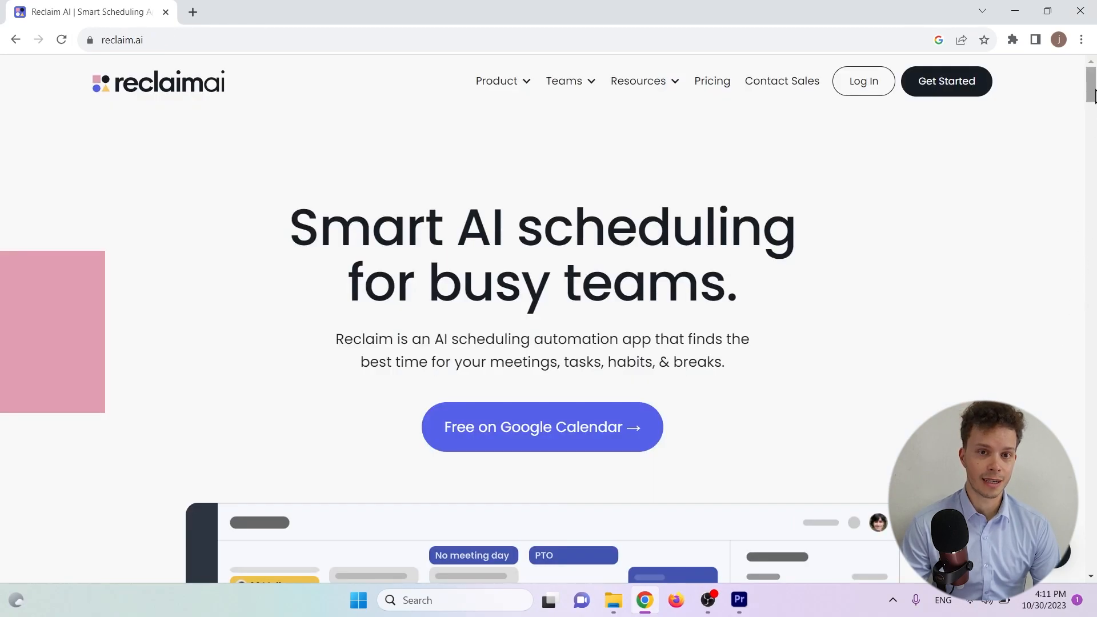
pyautogui.scroll(-3)
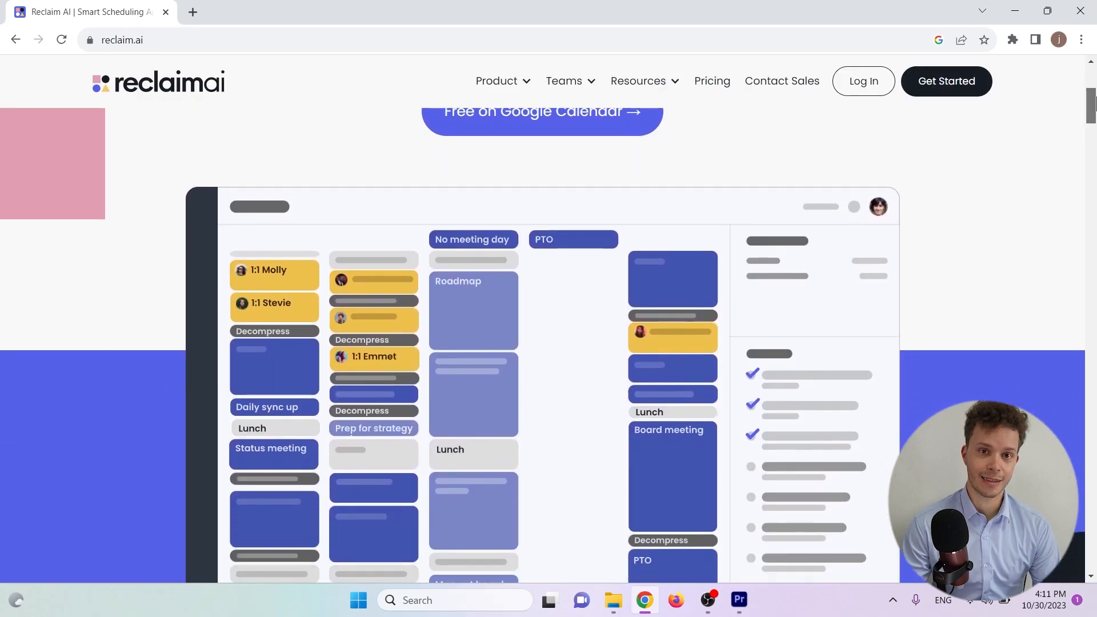
pyautogui.scroll(-3)
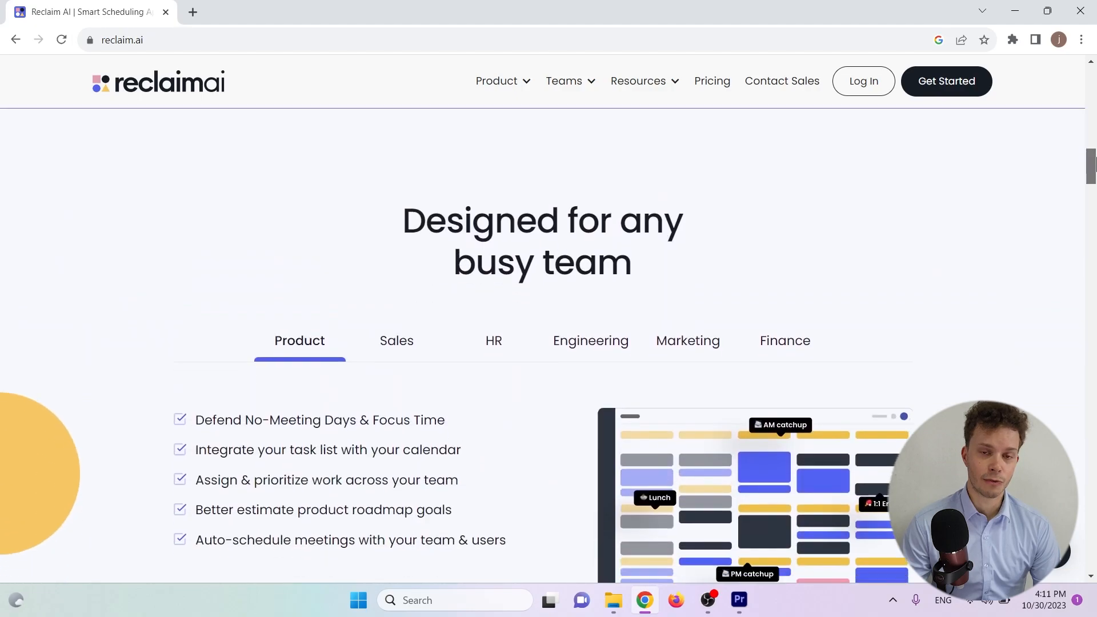
pyautogui.scroll(-3)
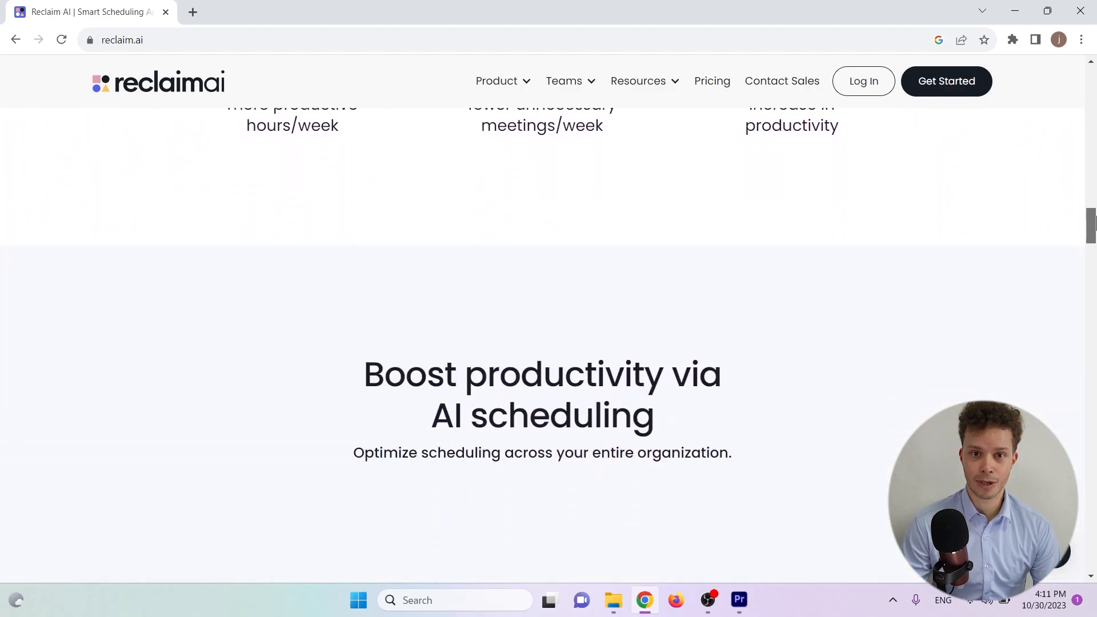
pyautogui.scroll(-3)
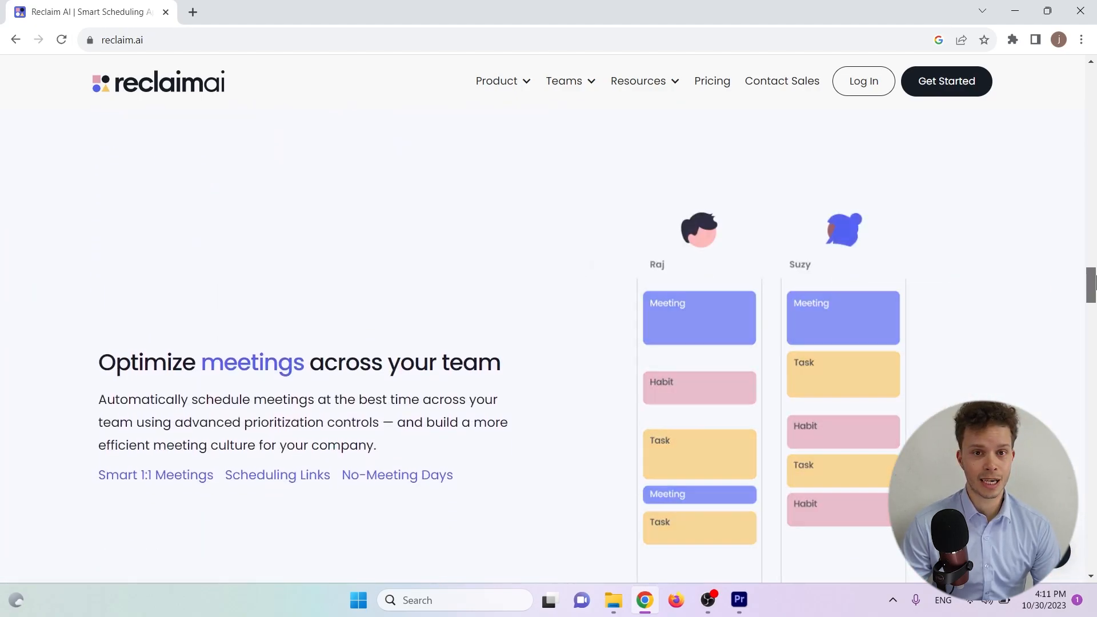
pyautogui.scroll(-3)
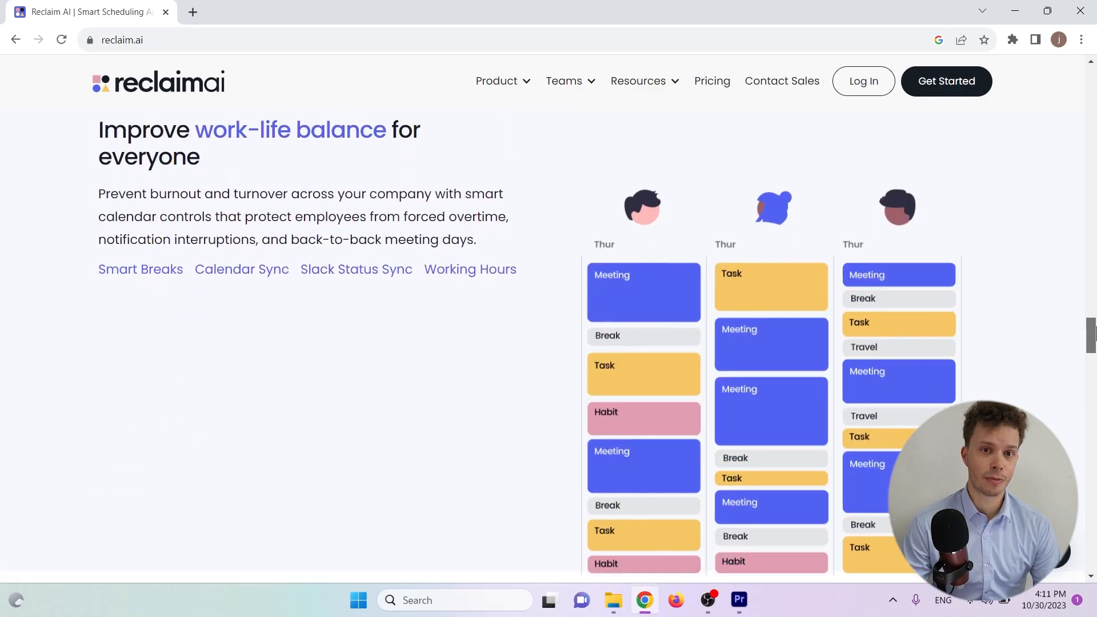
pyautogui.scroll(-3)
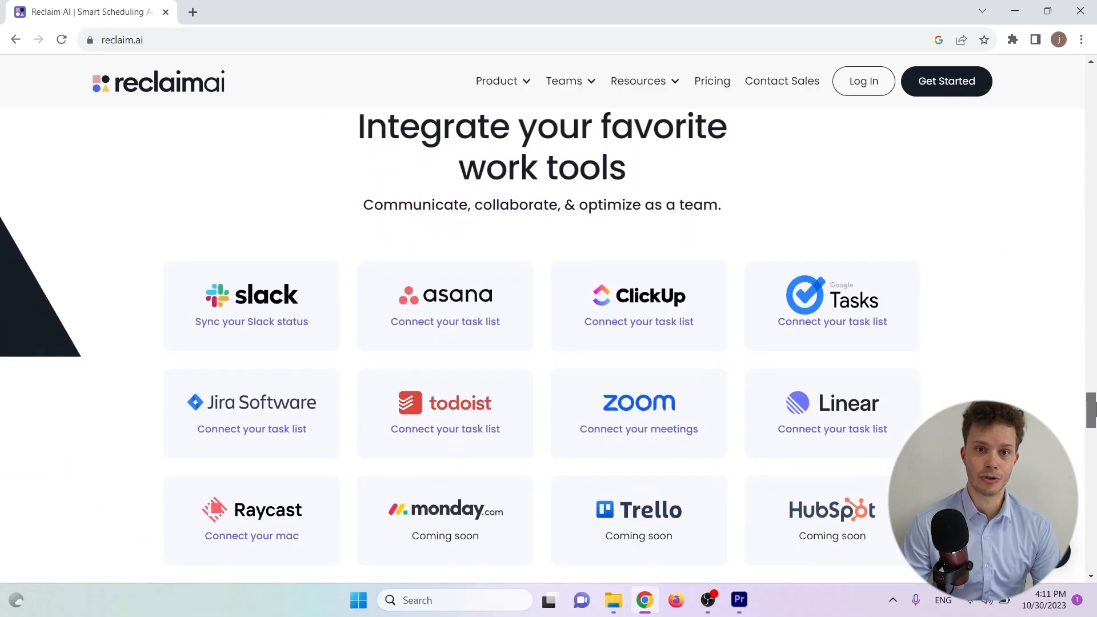
pyautogui.scroll(-3)
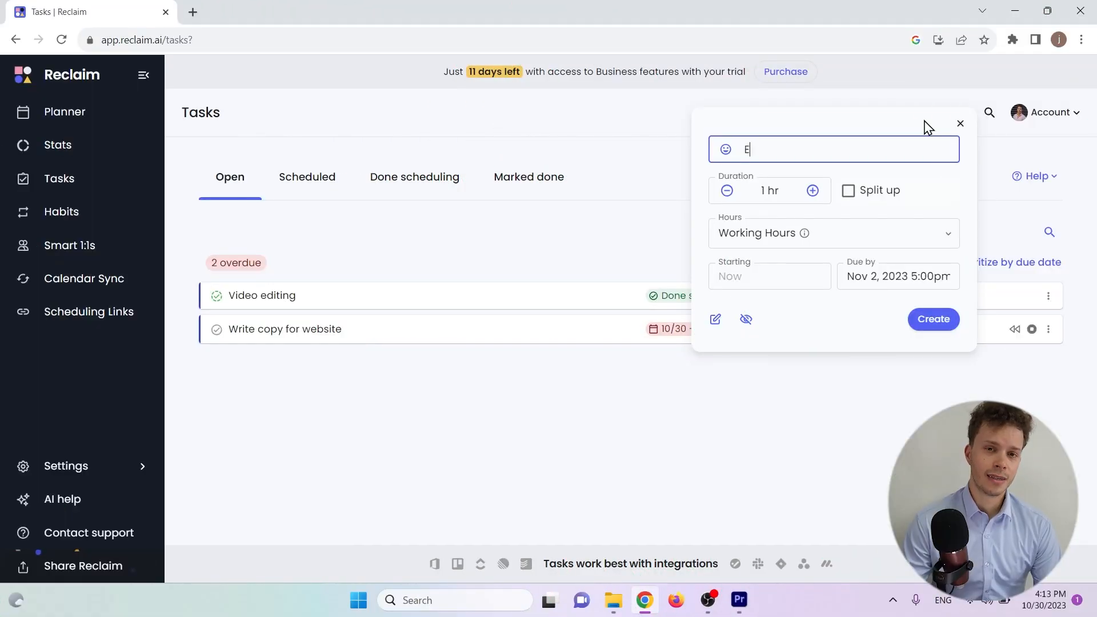
pyautogui.write('dit vi')
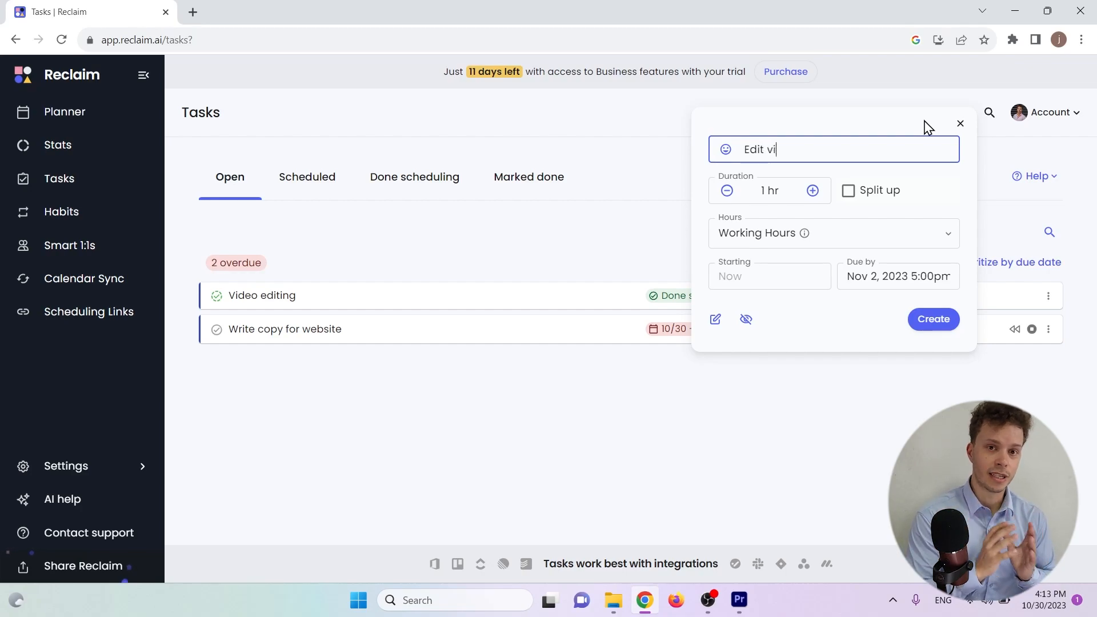
pyautogui.write('deo')
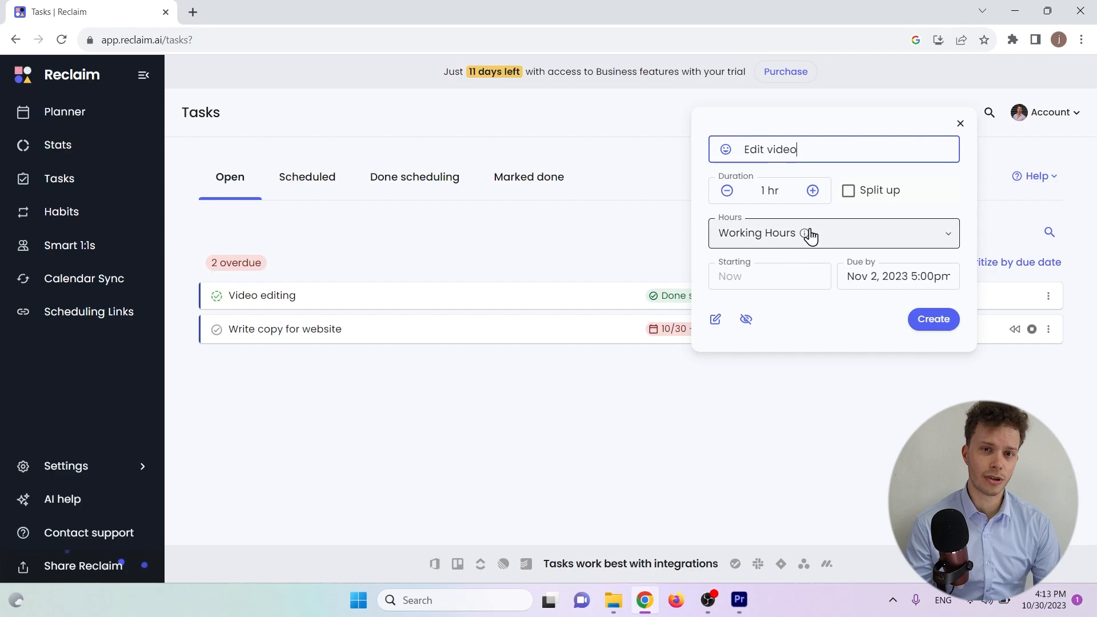
# Step: Set the task to start now, due Nov 4, 2023 at 10:00pm, and create it
pyautogui.click(771, 276)
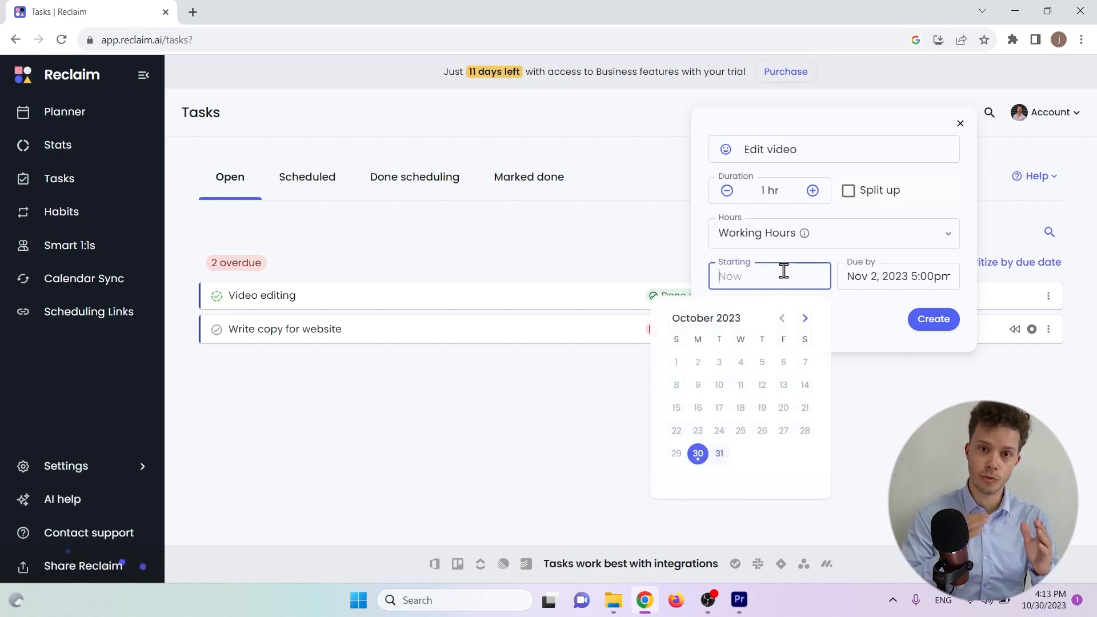
pyautogui.moveTo(705, 448)
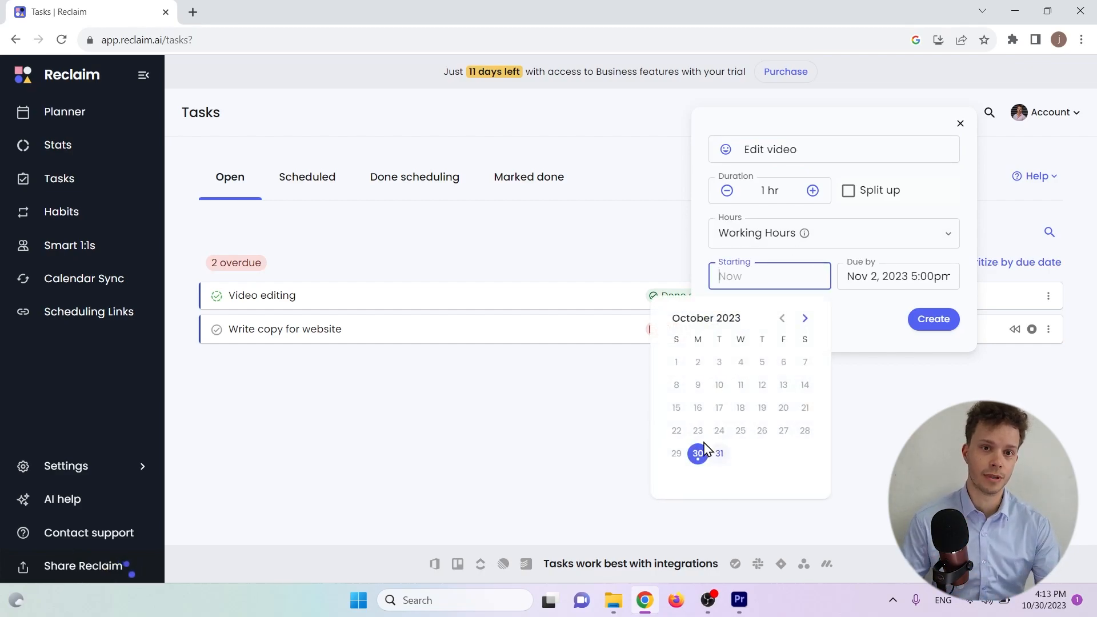
pyautogui.click(697, 453)
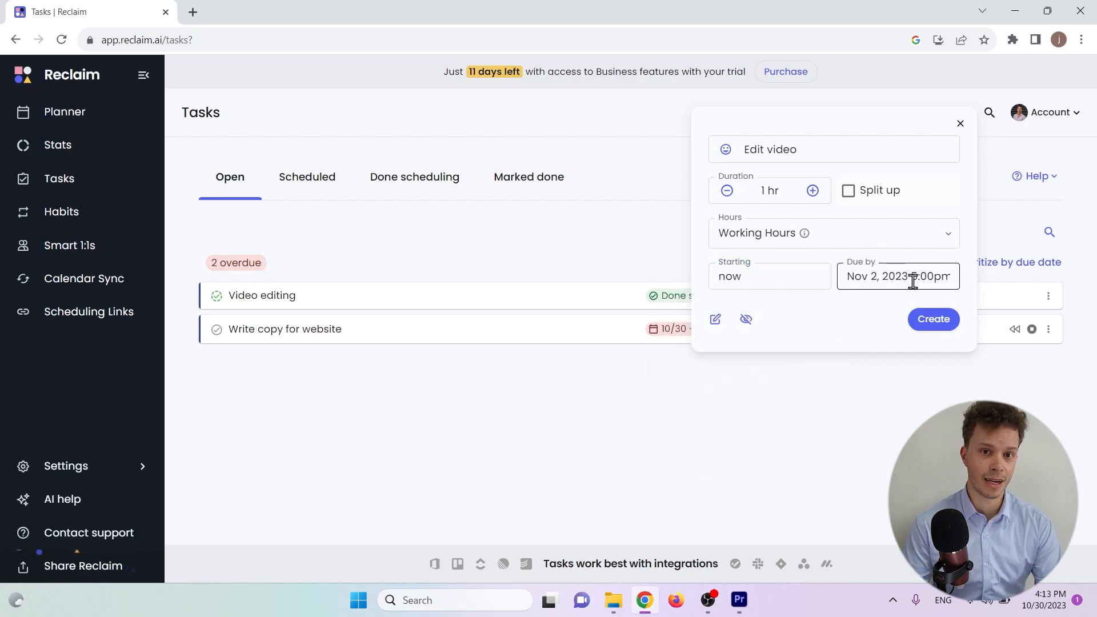
pyautogui.click(898, 276)
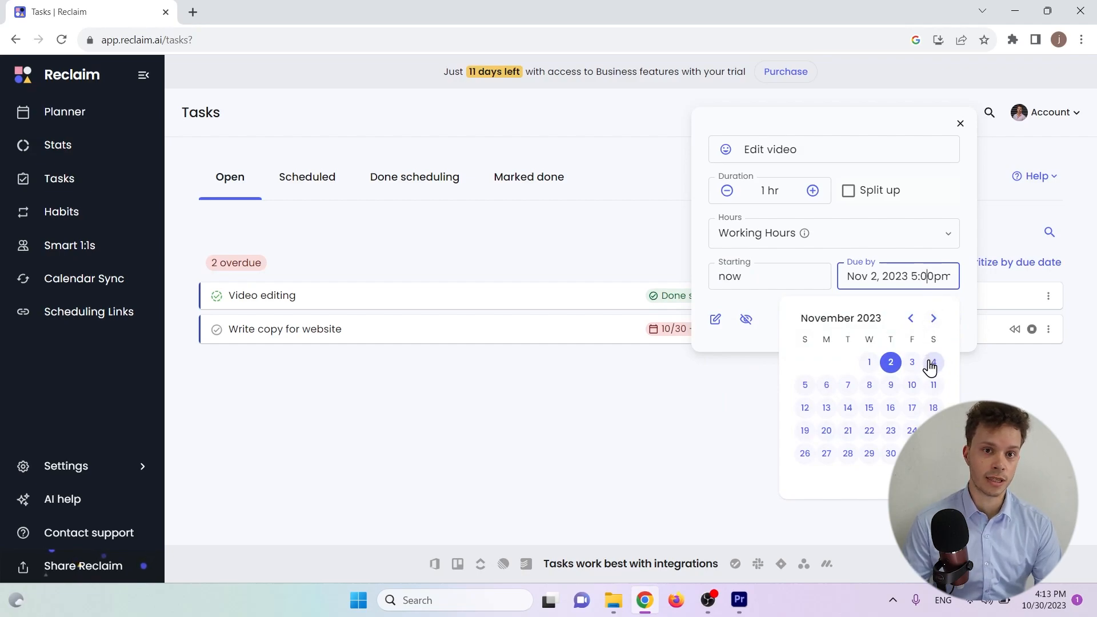
pyautogui.click(932, 362)
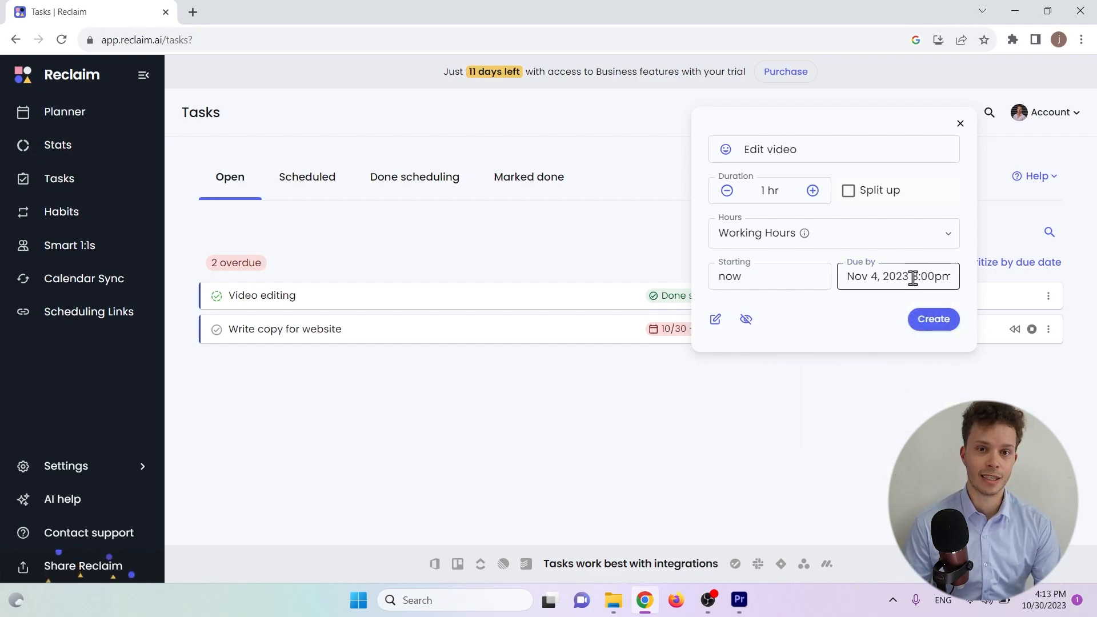
pyautogui.click(898, 277)
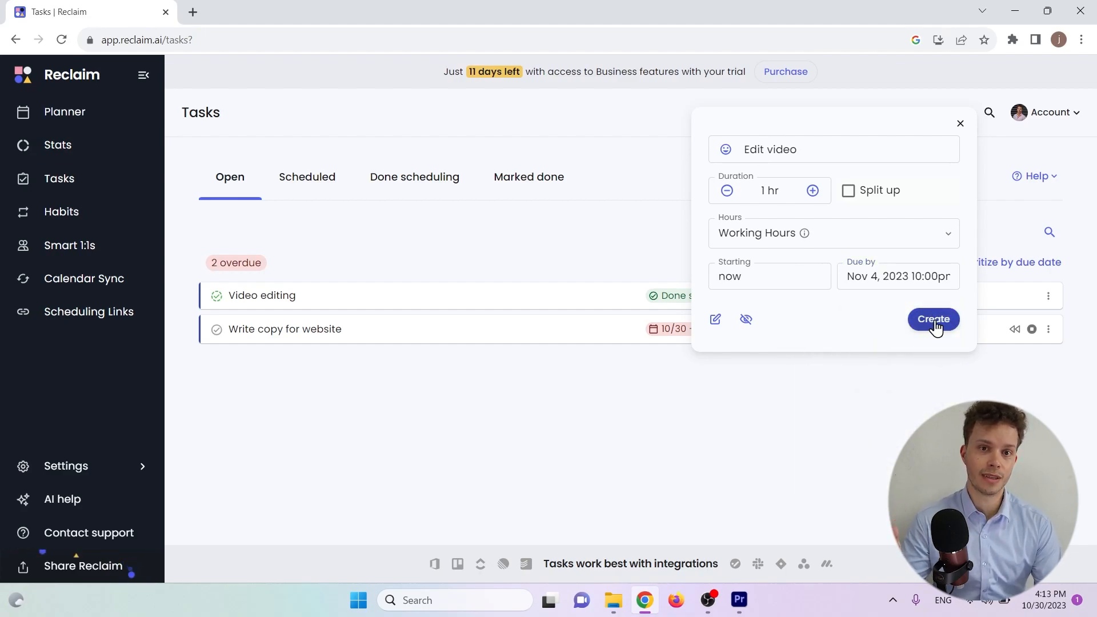
pyautogui.click(934, 320)
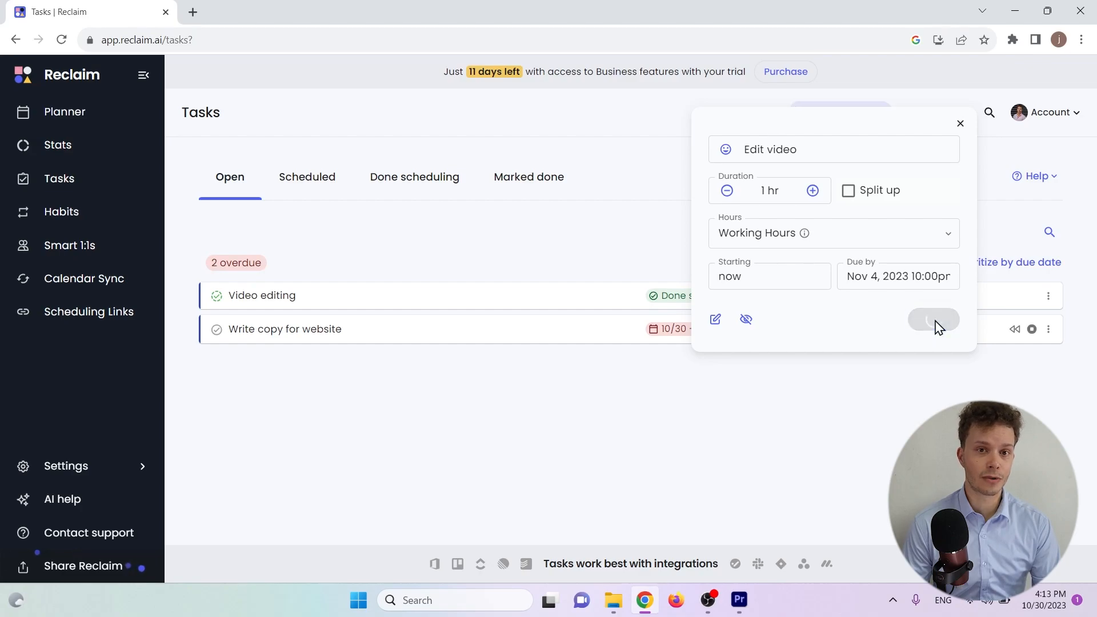
pyautogui.moveTo(935, 320)
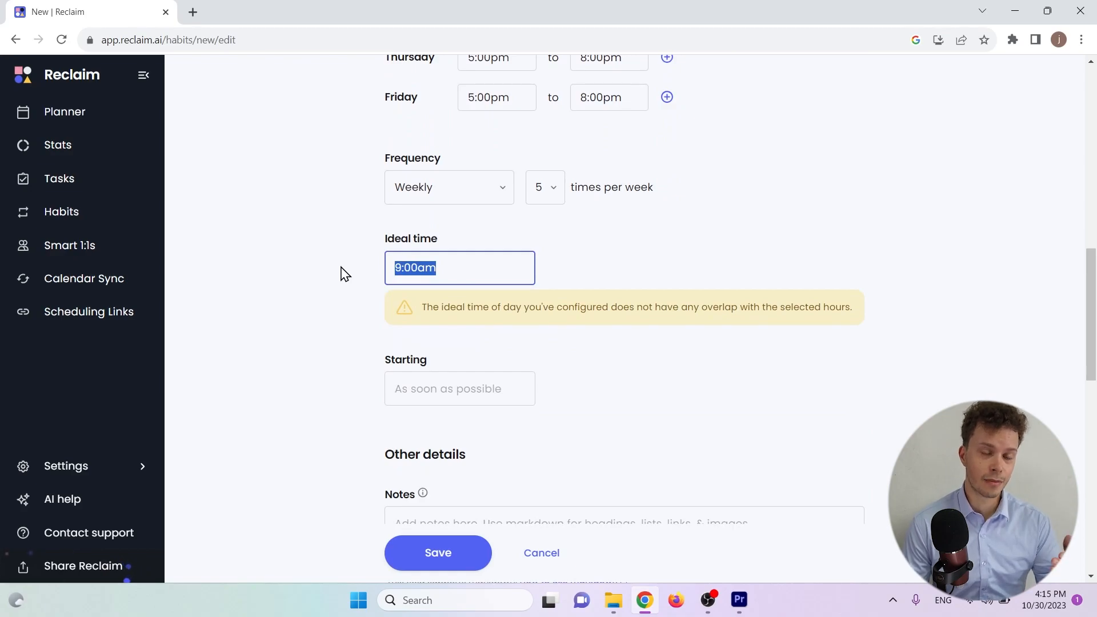
# Step: Give the Gym habit a 6:30pm ideal time, review Time defense and Notifications, and expand Advanced options
pyautogui.write('1')
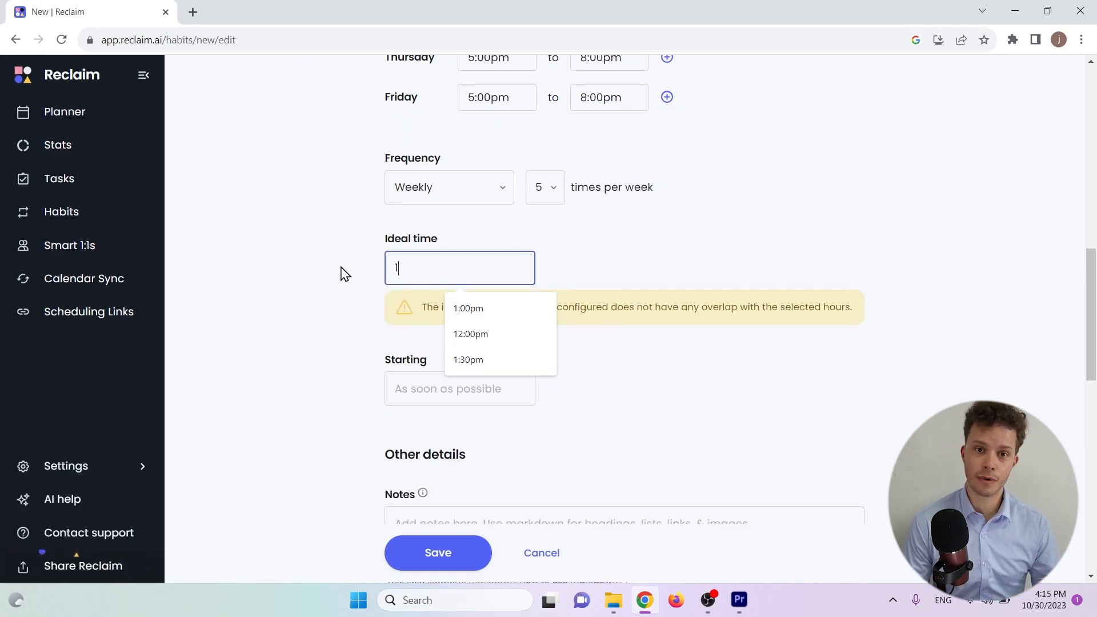
pyautogui.write('8:')
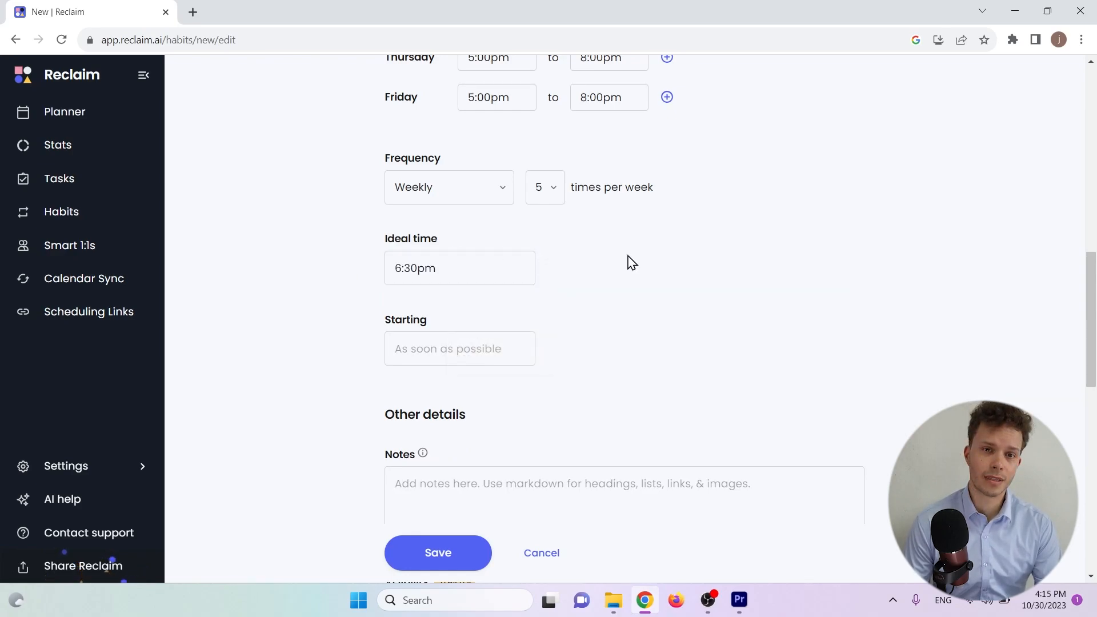
pyautogui.scroll(-3)
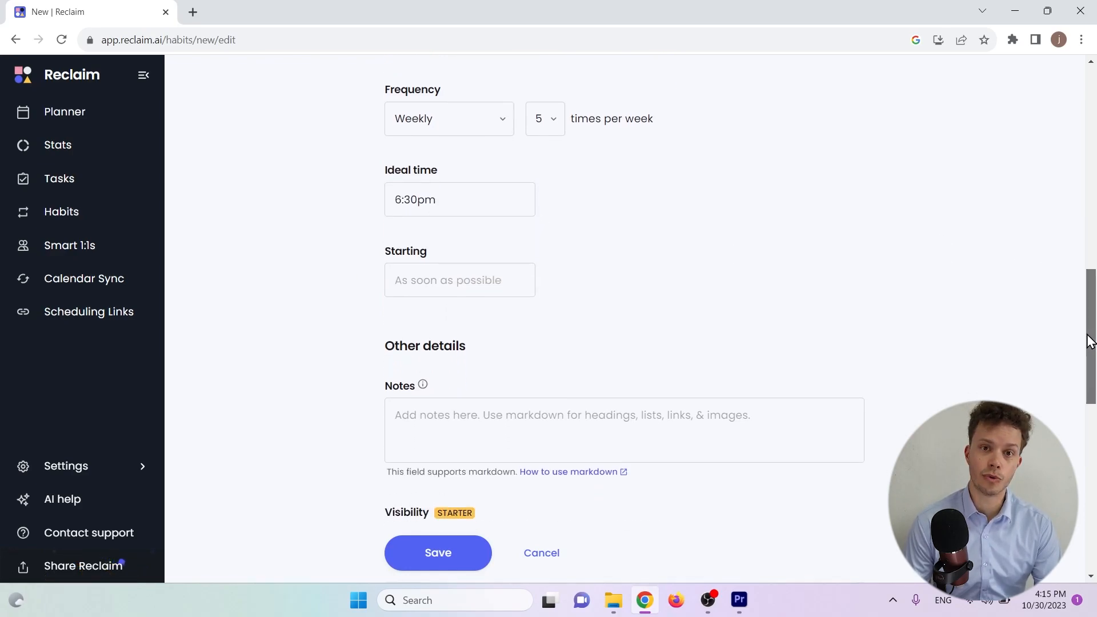
pyautogui.scroll(-3)
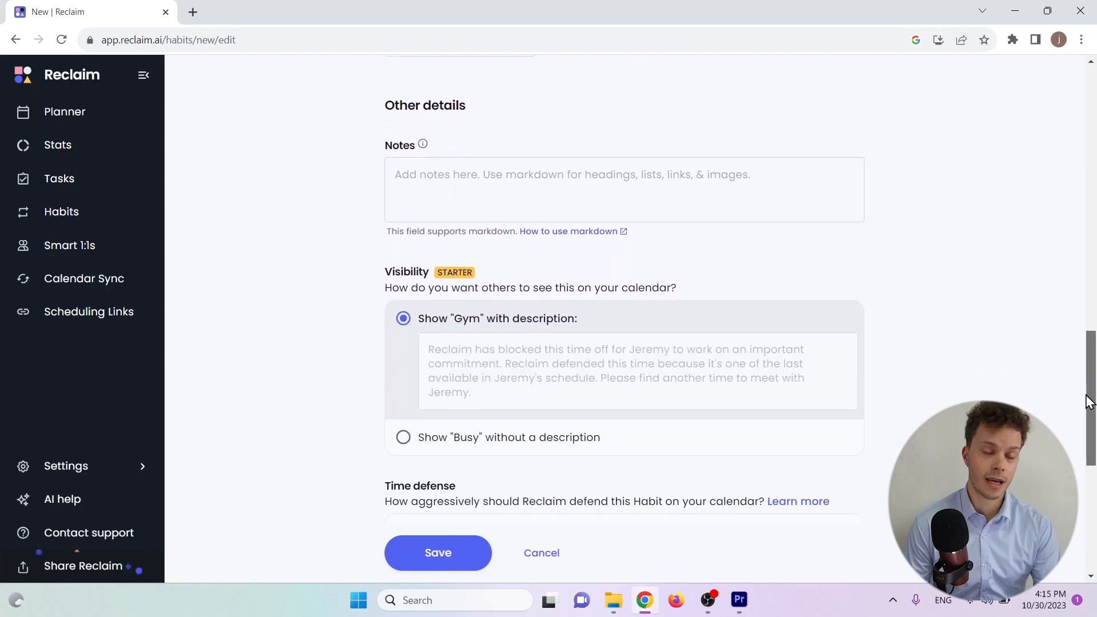
pyautogui.scroll(-3)
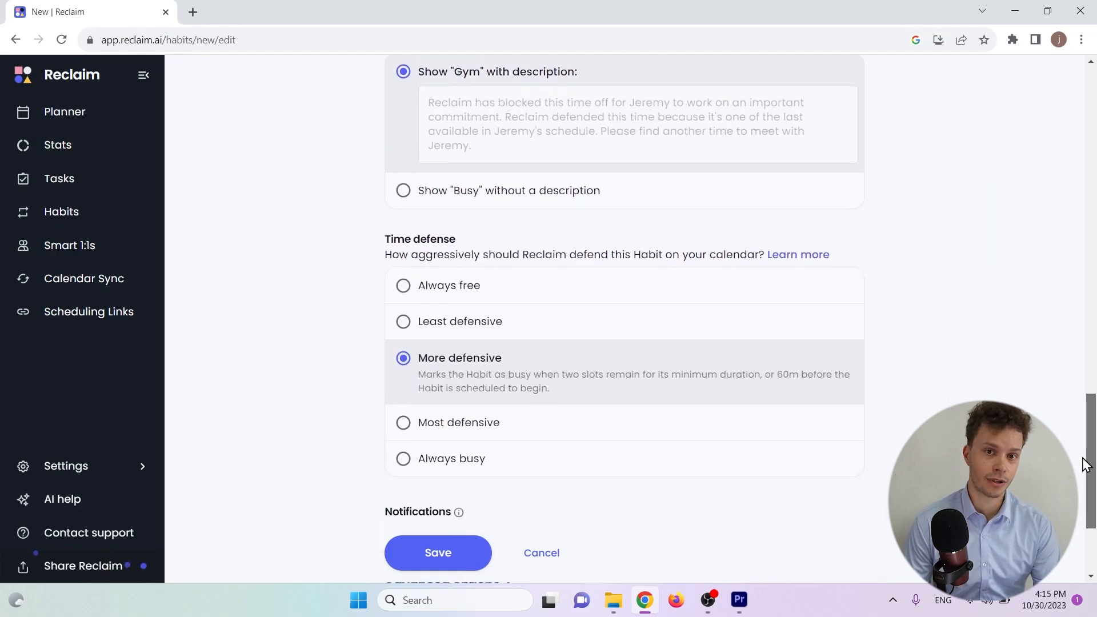
pyautogui.moveTo(829, 470)
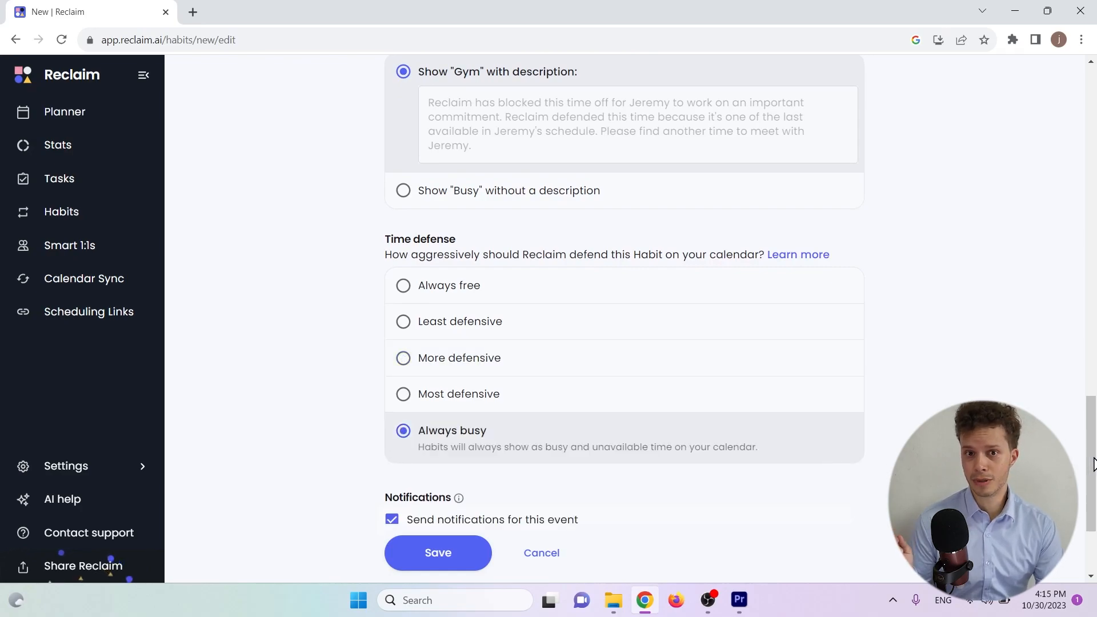
pyautogui.scroll(-3)
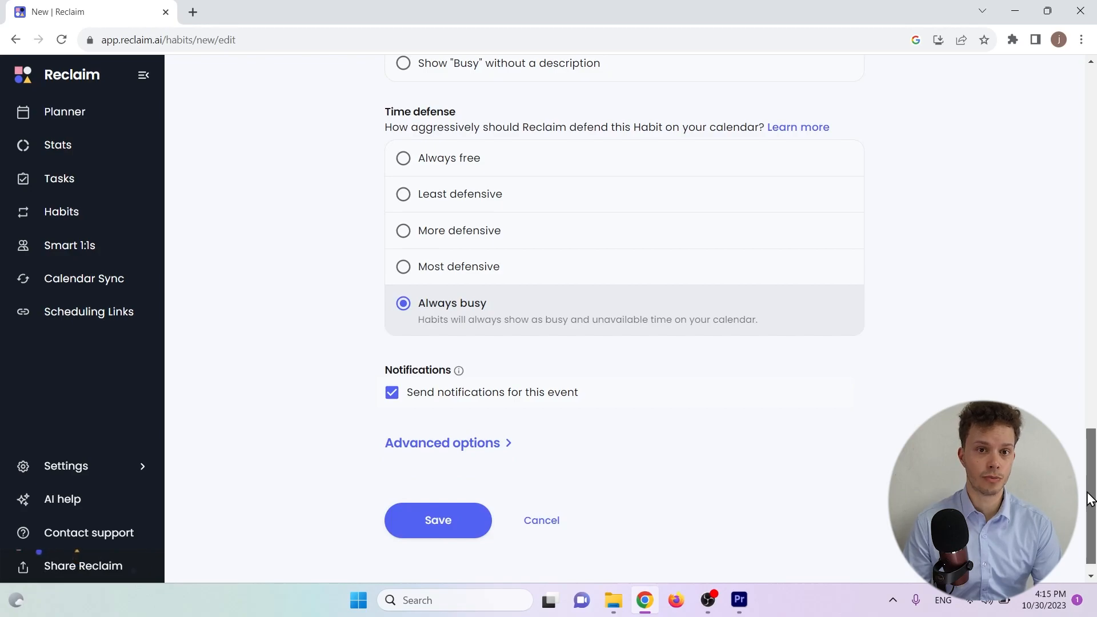
pyautogui.click(438, 520)
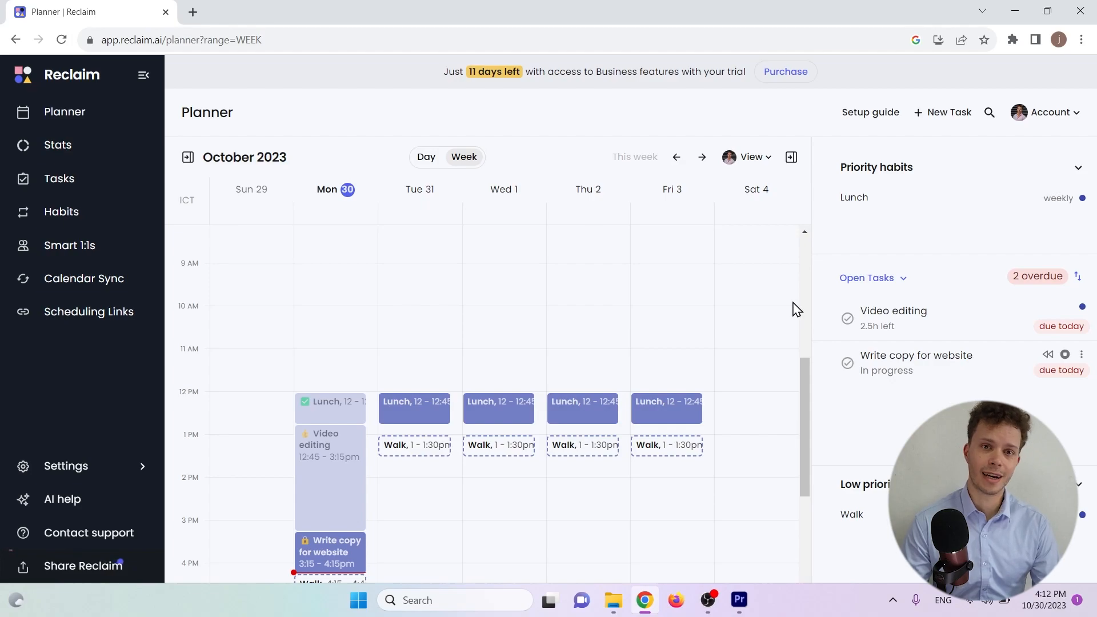
pyautogui.moveTo(797, 381)
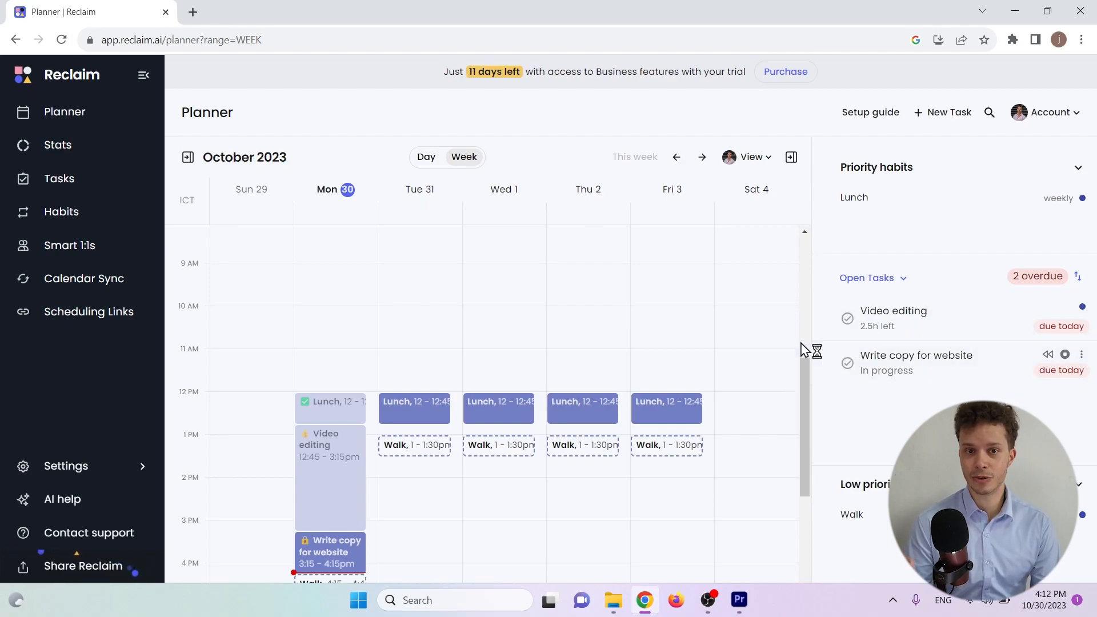
pyautogui.moveTo(805, 393)
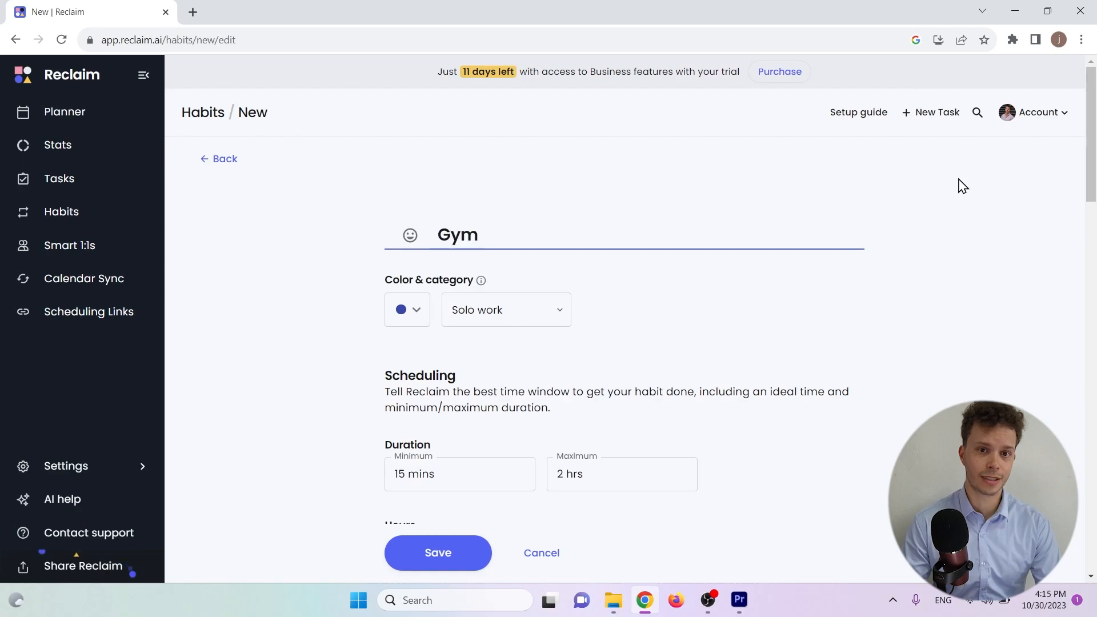
# Step: Set the Gym habit's minimum duration to 30 mins
pyautogui.scroll(-3)
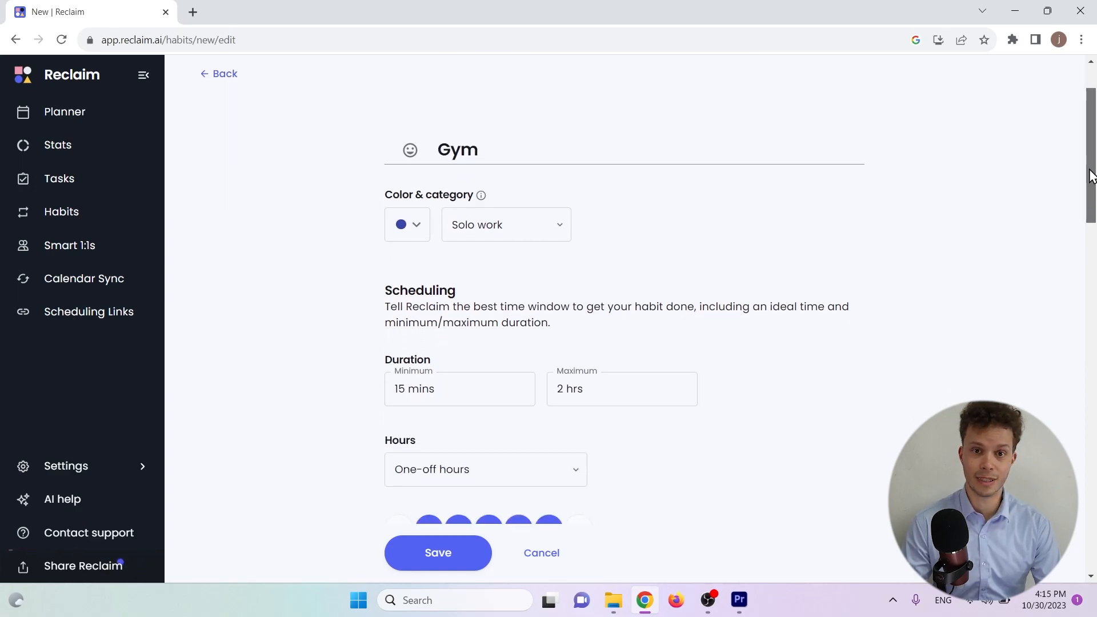
pyautogui.scroll(-3)
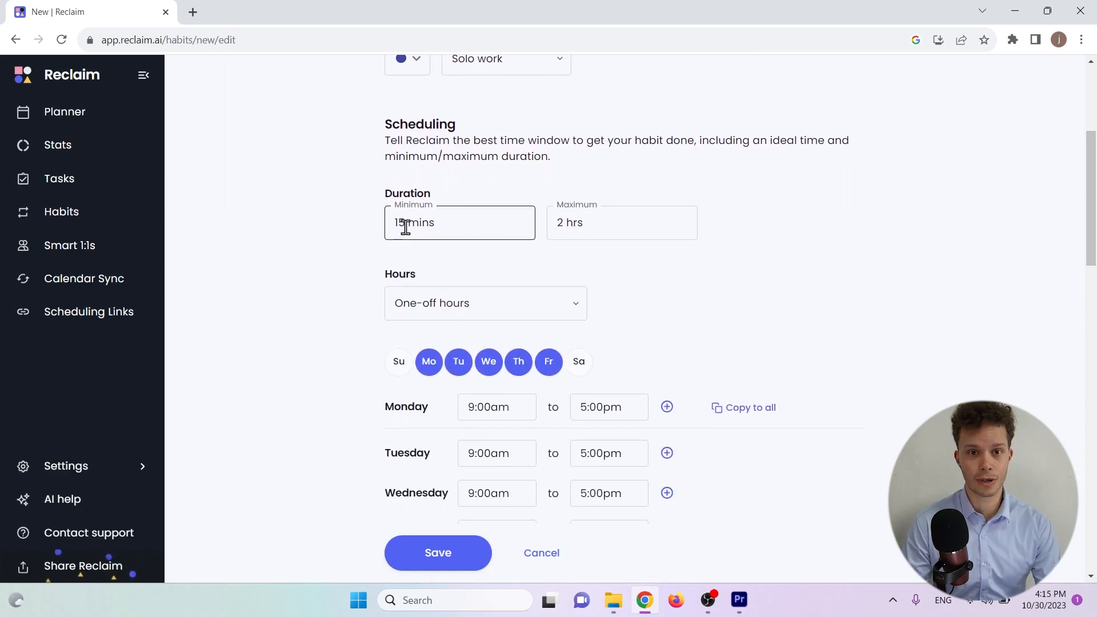
pyautogui.write('30 mins')
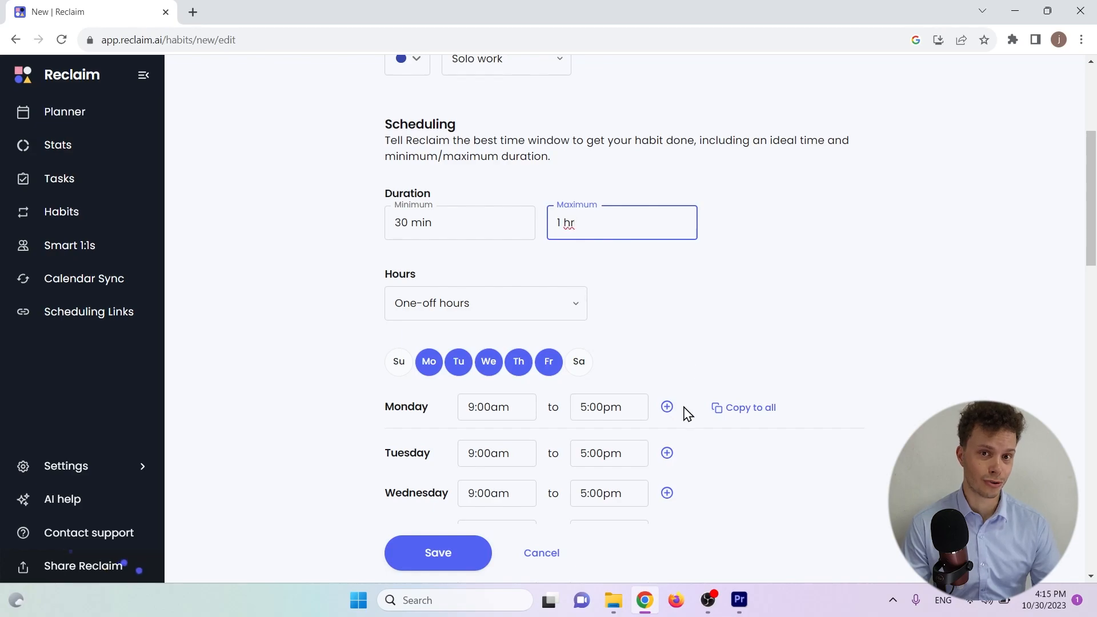
# Step: Set Monday's habit window from 5pm to 8pm
pyautogui.click(487, 407)
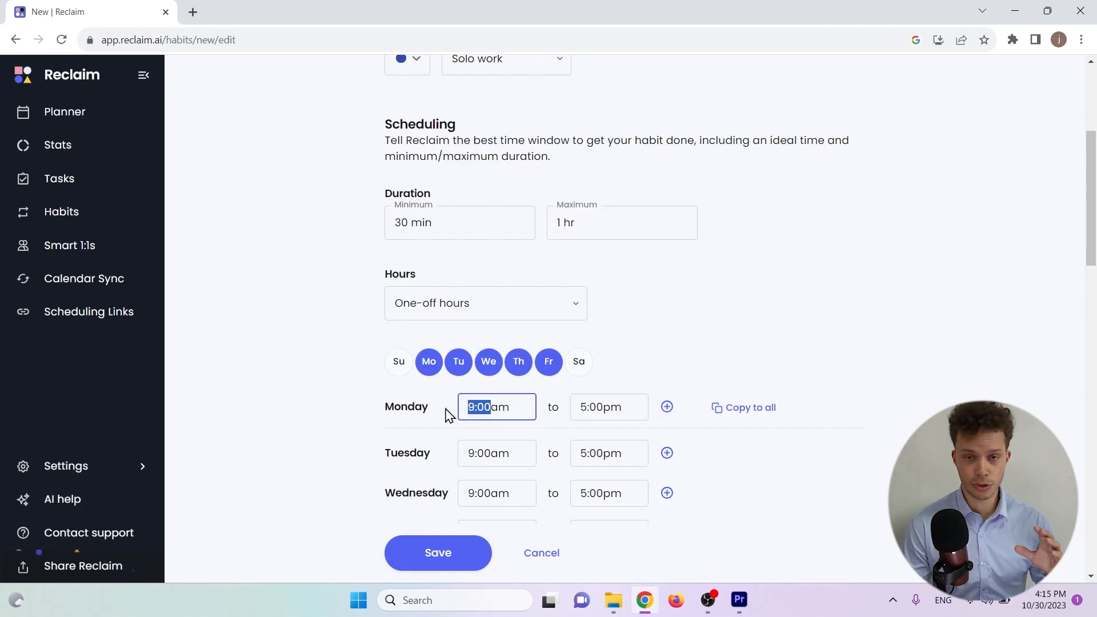
pyautogui.write('5am')
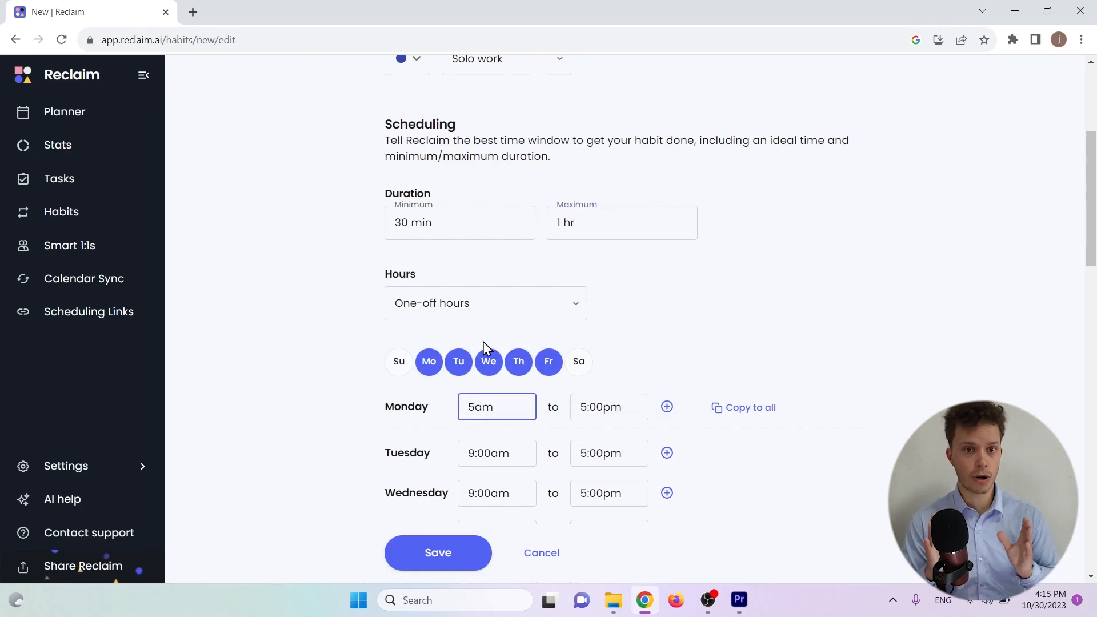
pyautogui.write('pm')
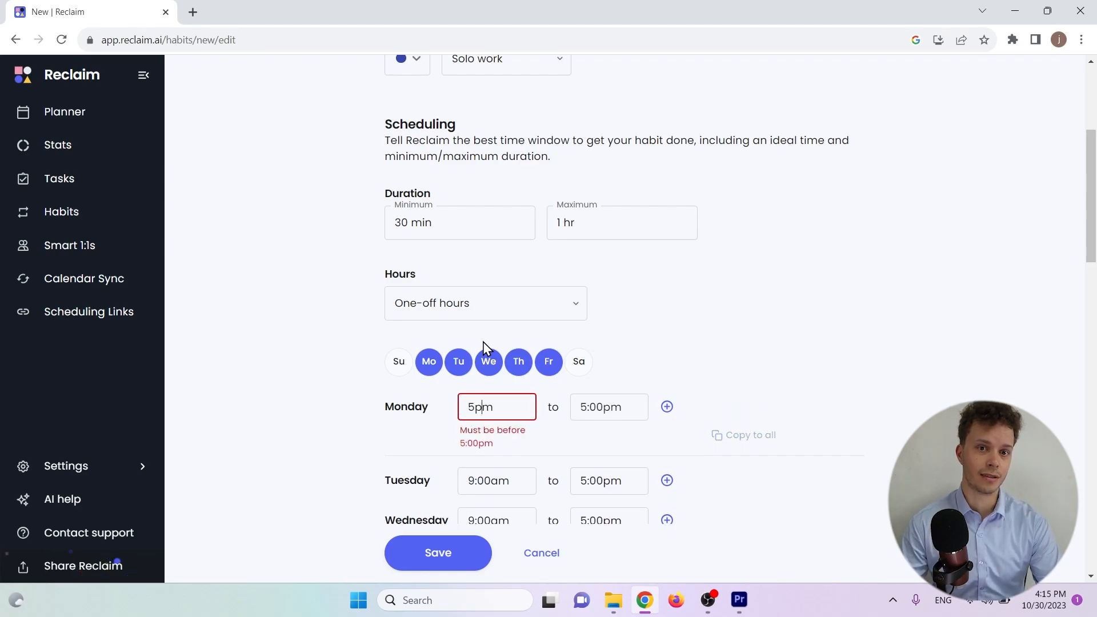
pyautogui.click(608, 407)
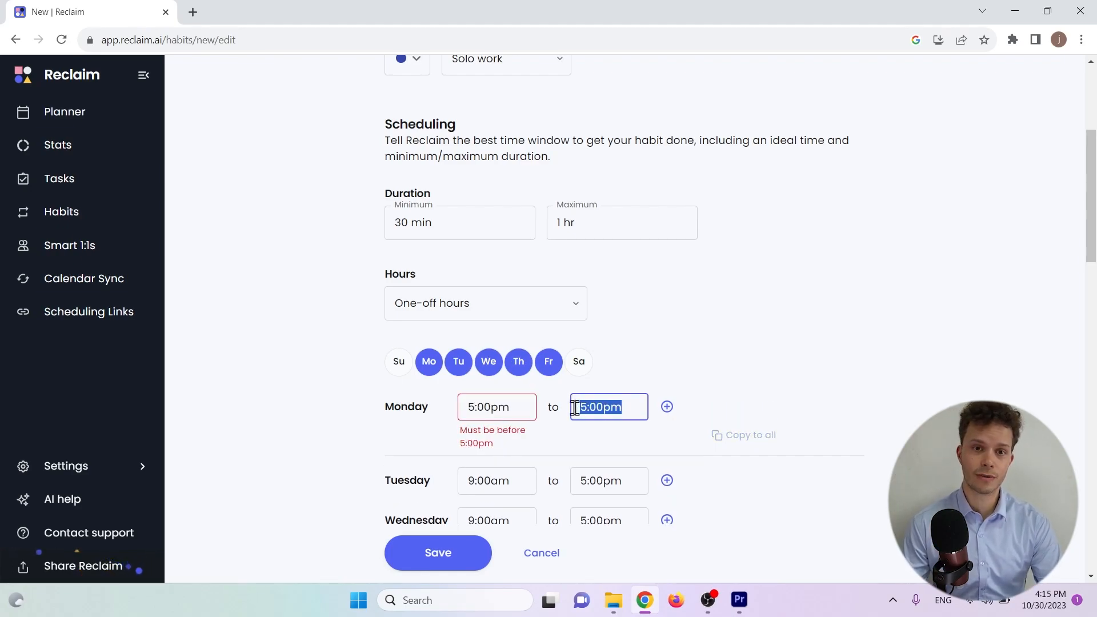
pyautogui.write('8pm')
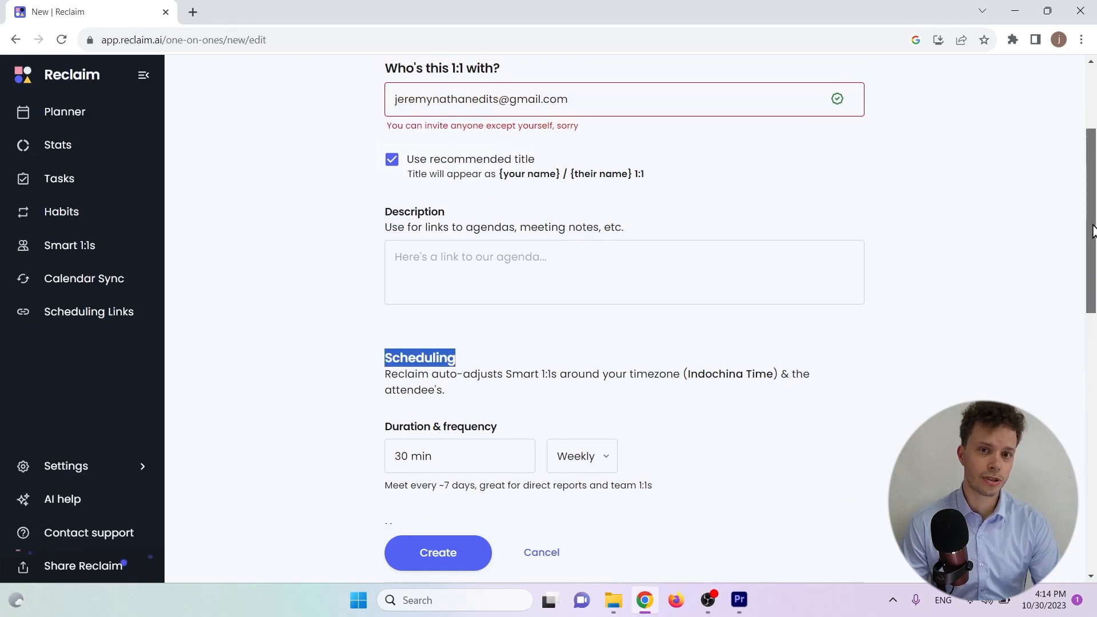
# Step: Make the Smart 1:1 repeat every other week with Wednesday as the ideal day
pyautogui.scroll(-3)
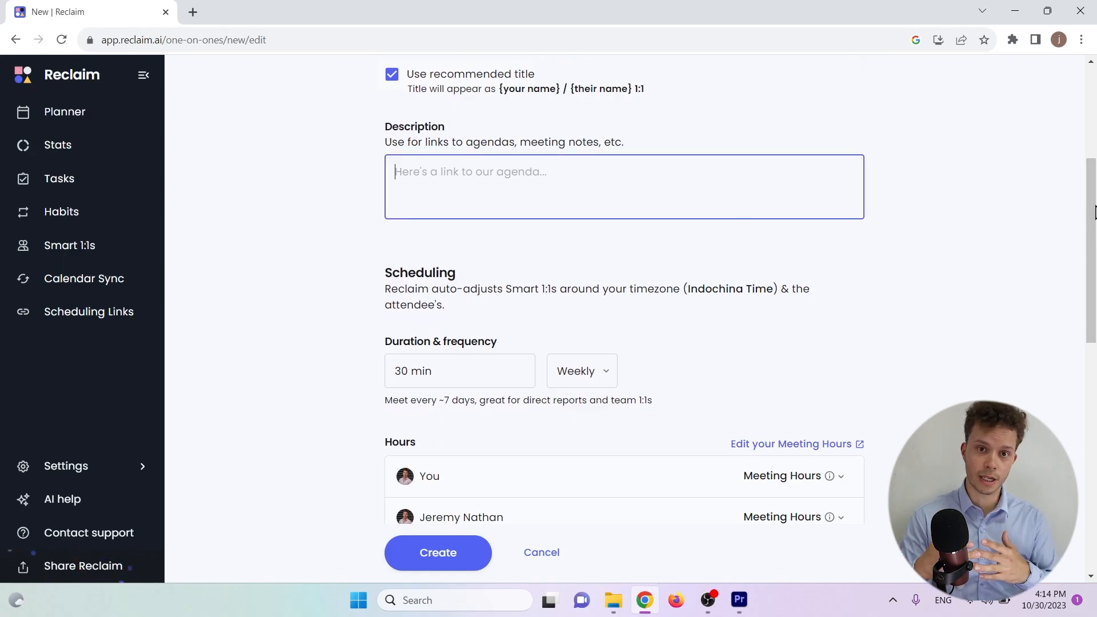
pyautogui.scroll(-3)
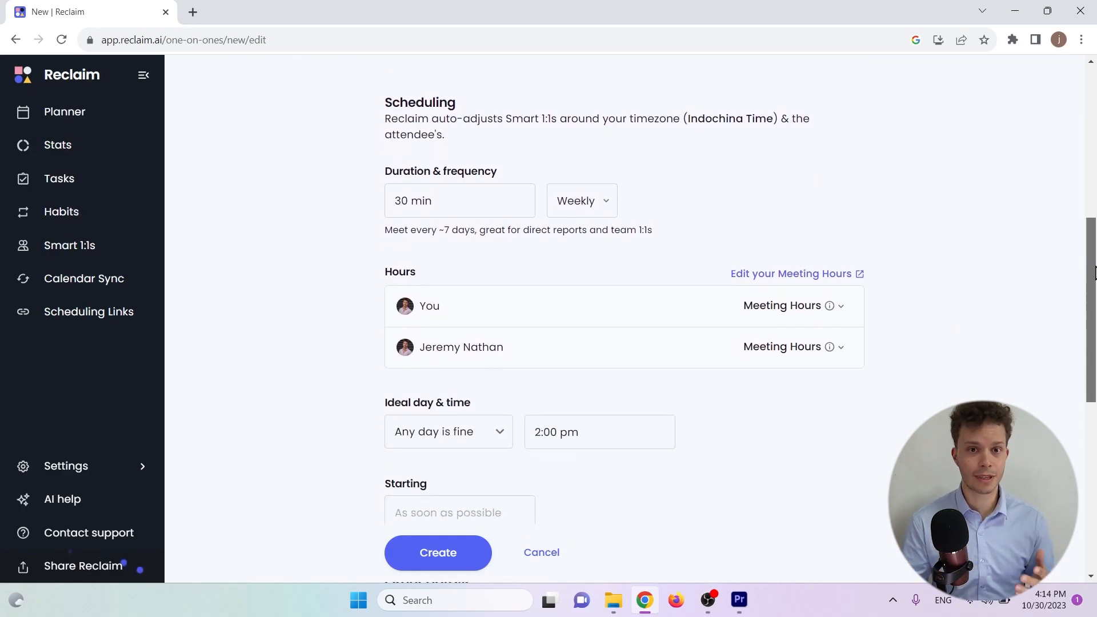
pyautogui.scroll(-3)
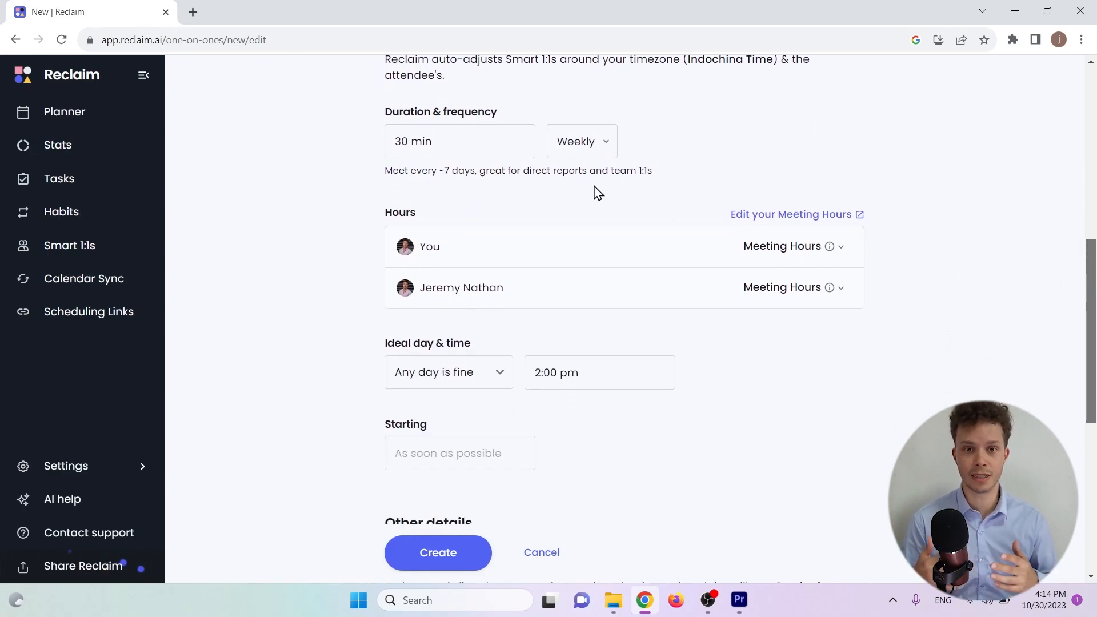
pyautogui.click(582, 142)
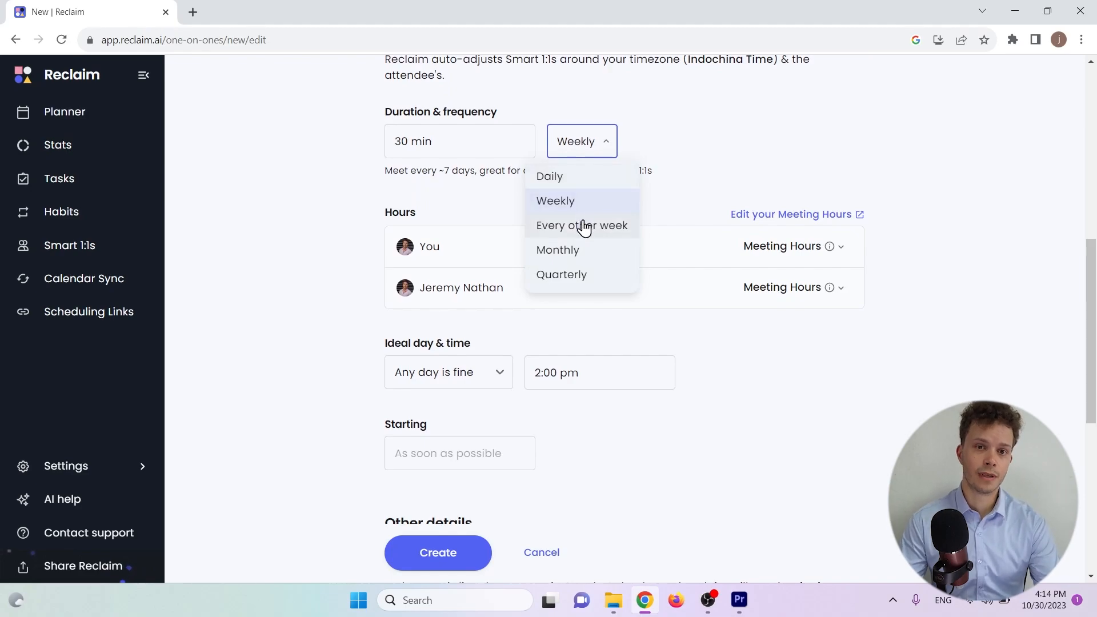
pyautogui.click(582, 225)
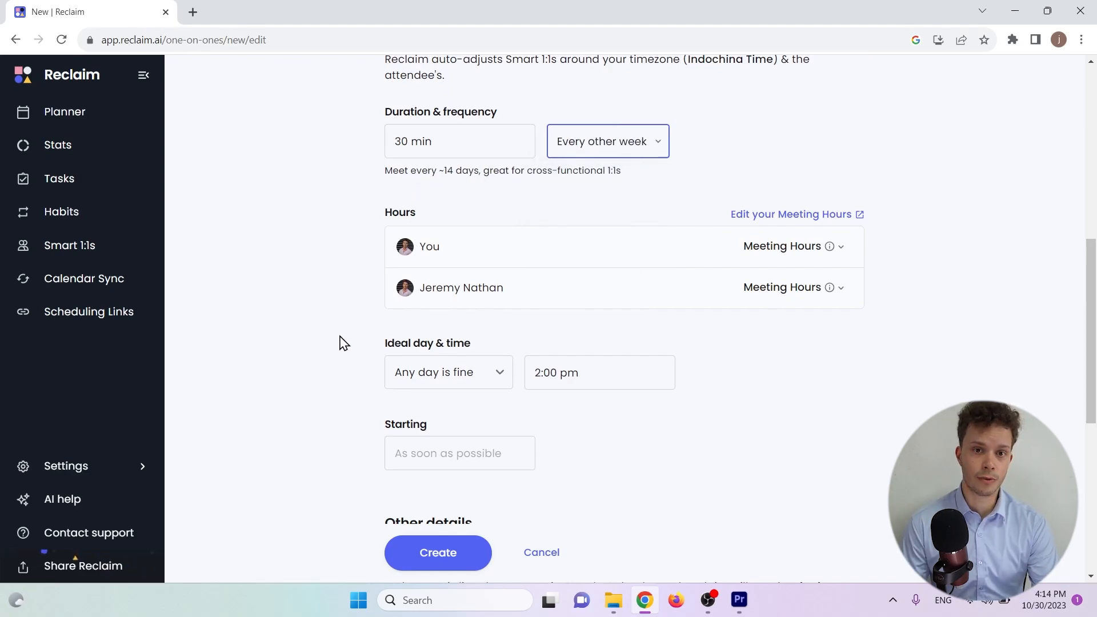
pyautogui.click(448, 372)
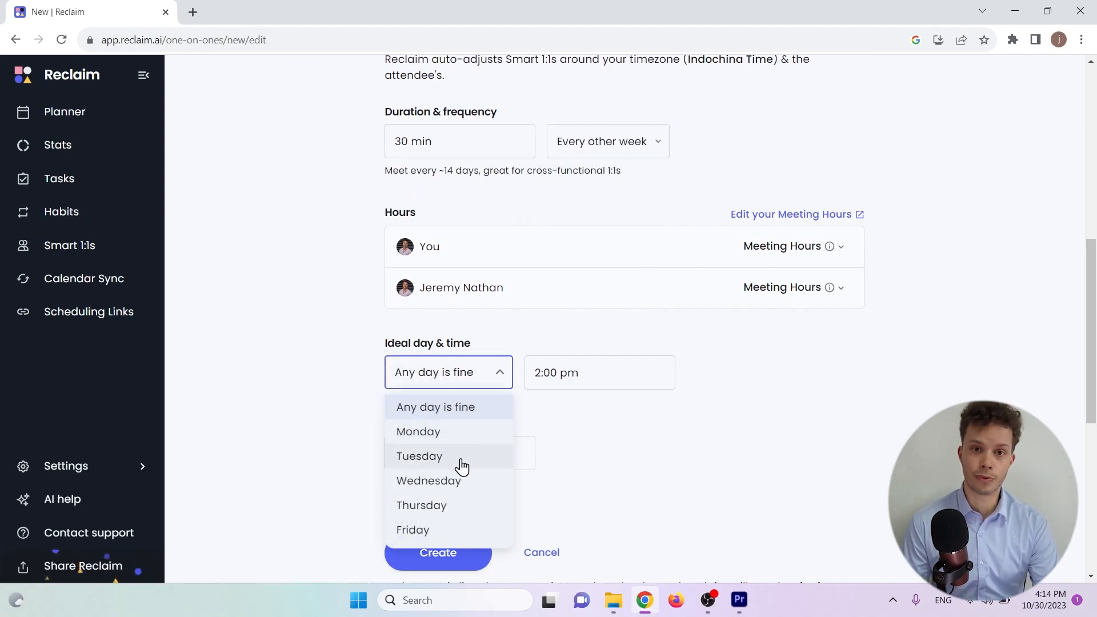
pyautogui.click(430, 480)
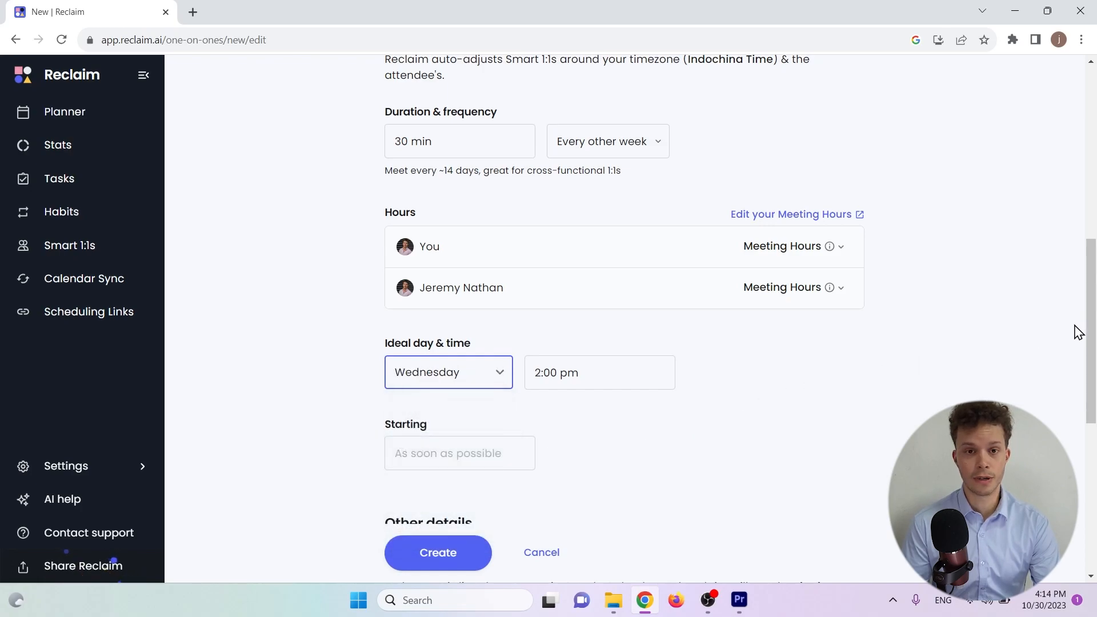
# Step: Review the Other details section, then go to the Tasks list
pyautogui.scroll(-3)
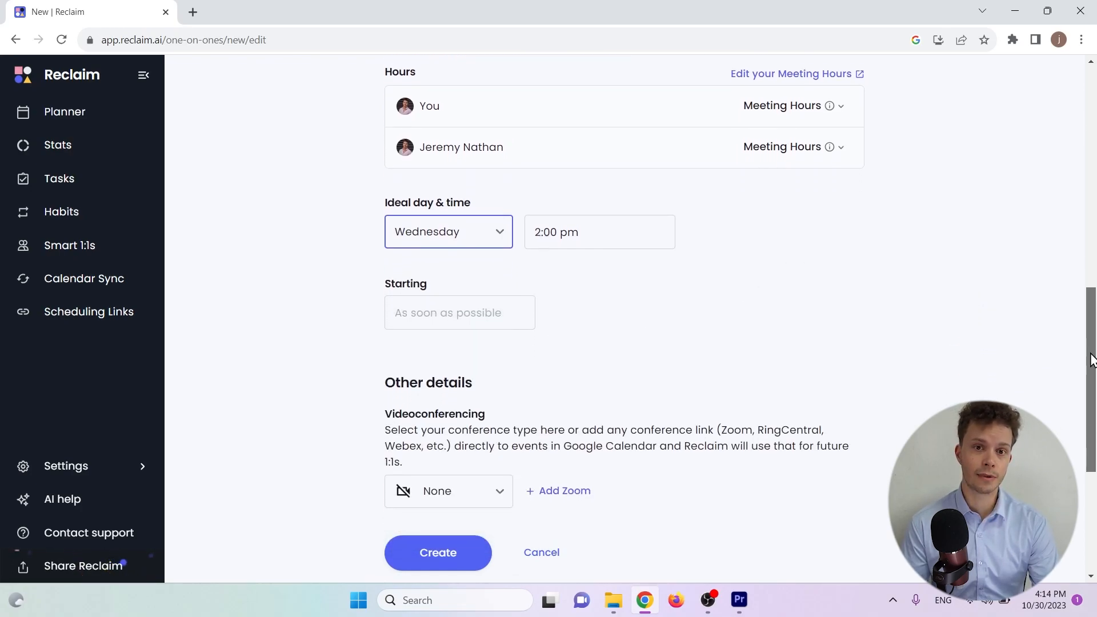
pyautogui.scroll(-3)
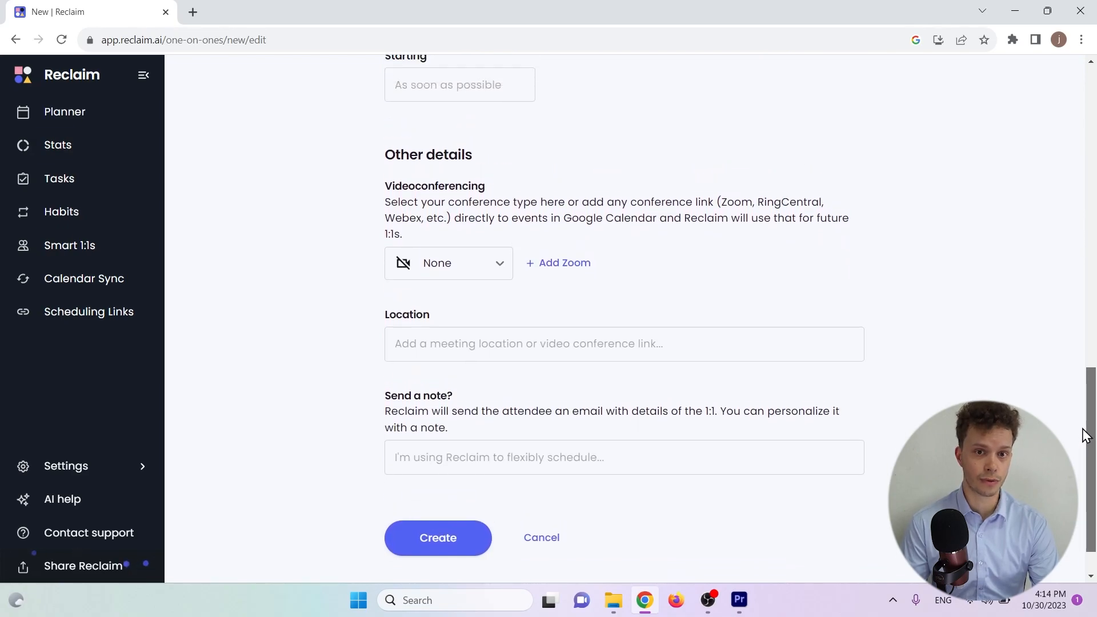
pyautogui.click(60, 179)
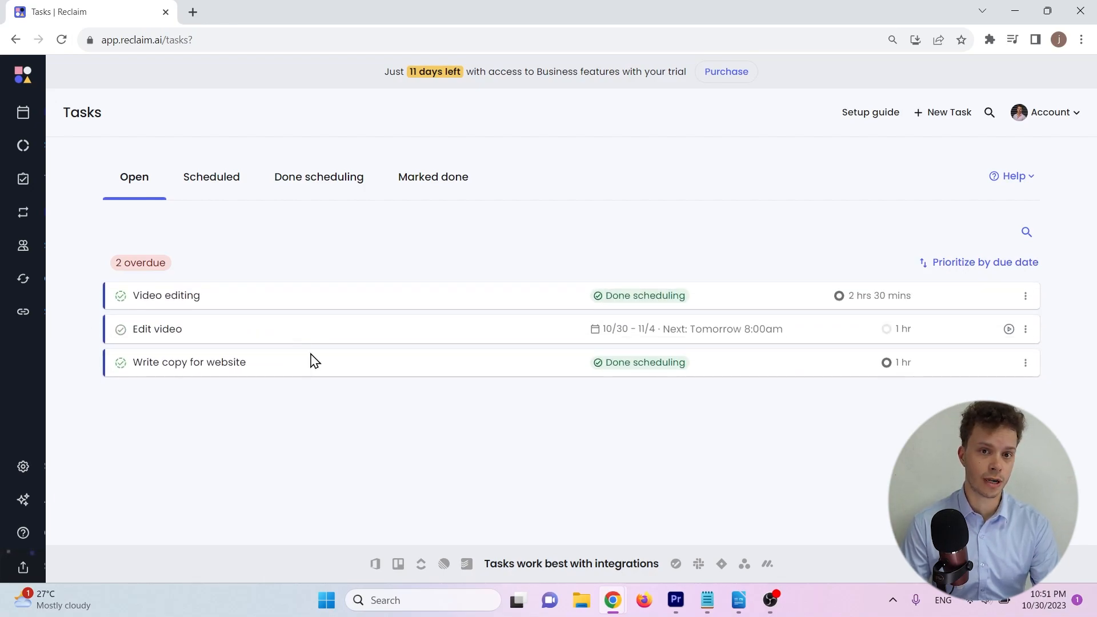
pyautogui.moveTo(336, 409)
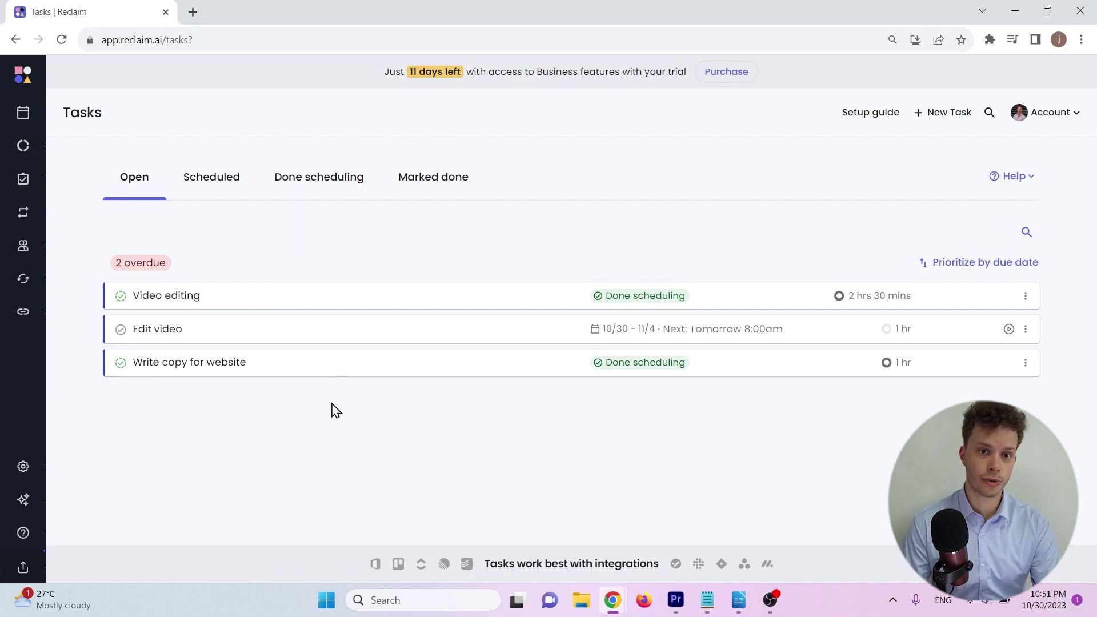
pyautogui.moveTo(976, 304)
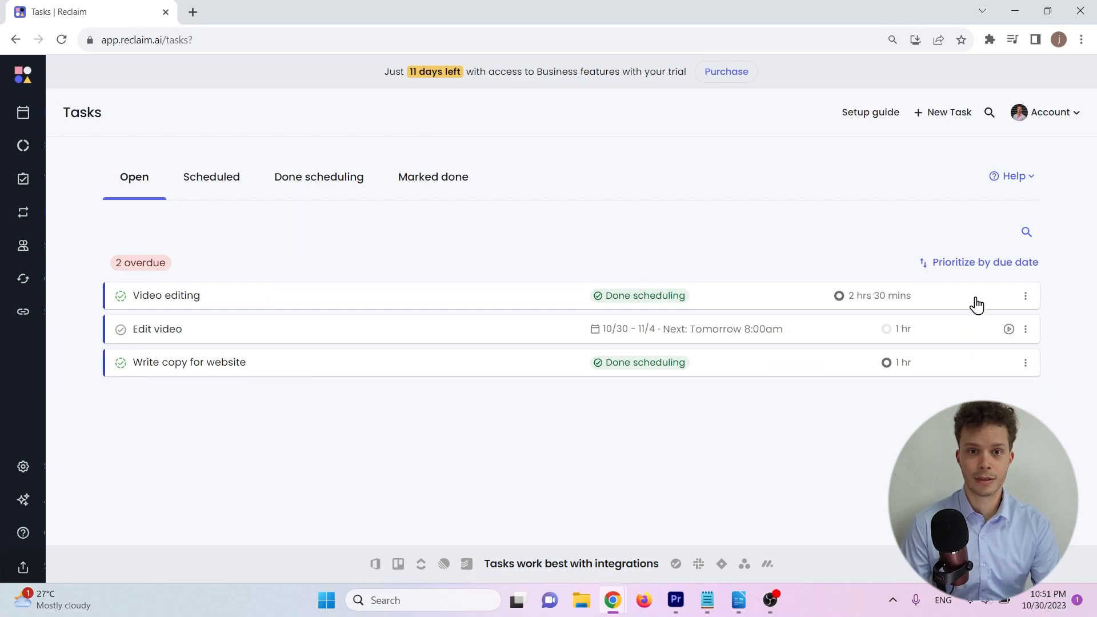
# Step: Re-prioritize the open tasks by due date and confirm
pyautogui.click(985, 263)
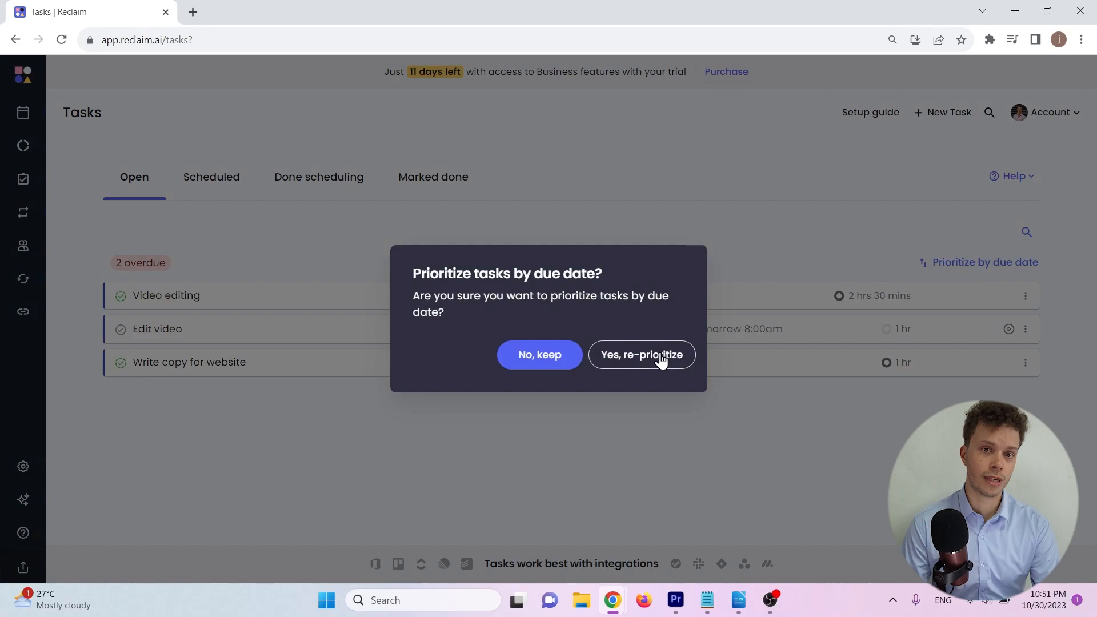
pyautogui.click(642, 354)
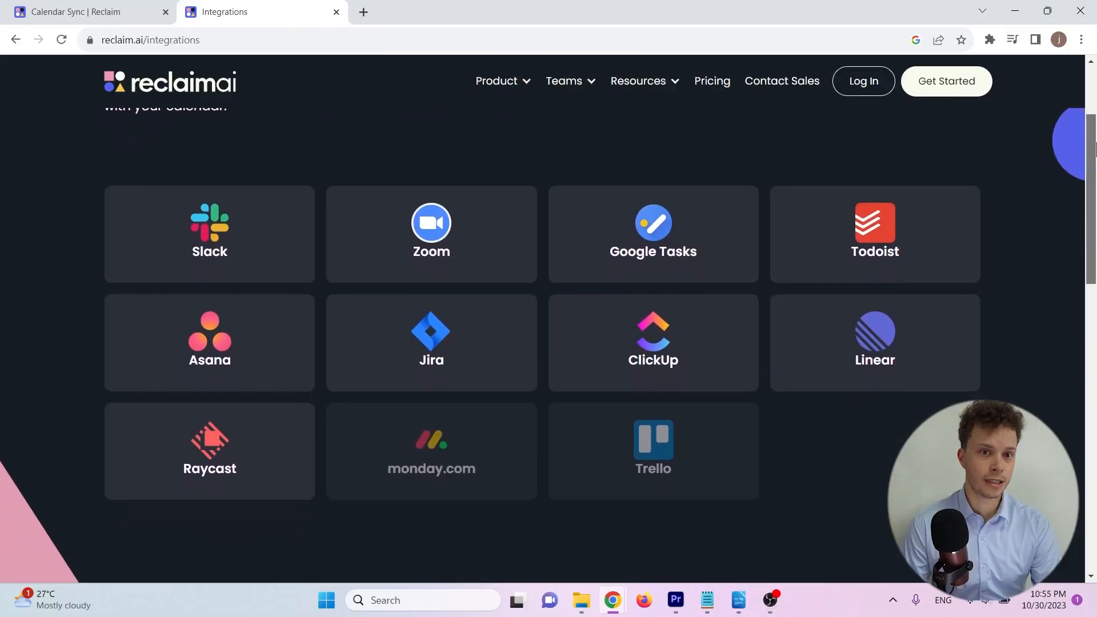
# Step: Scroll through the integration tiles such as Slack, Zoom, Todoist and Asana
pyautogui.scroll(-3)
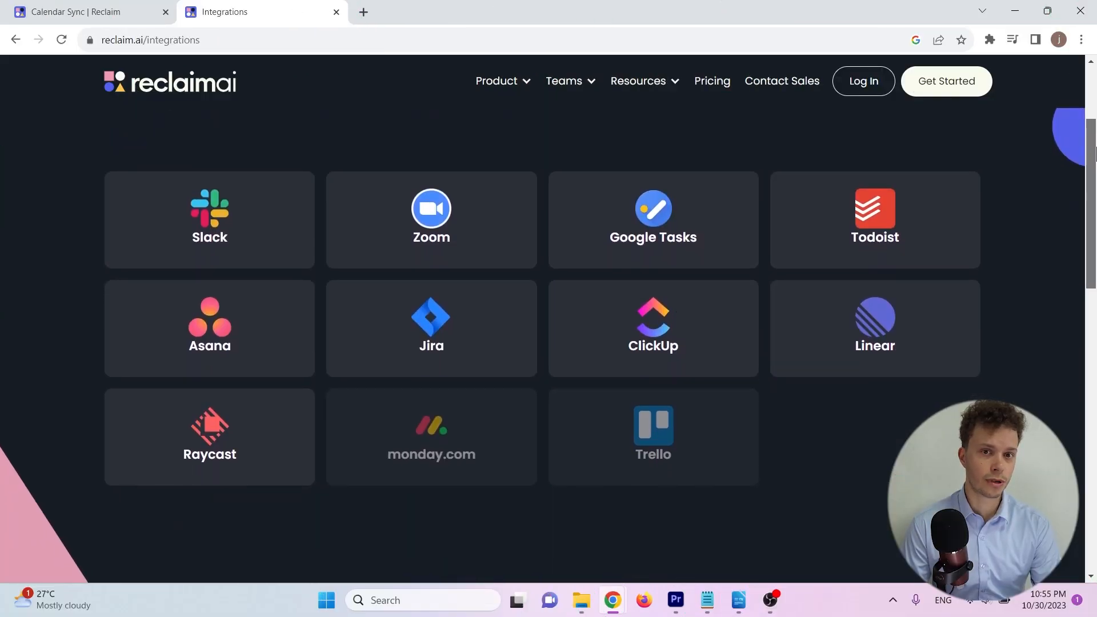
pyautogui.scroll(-3)
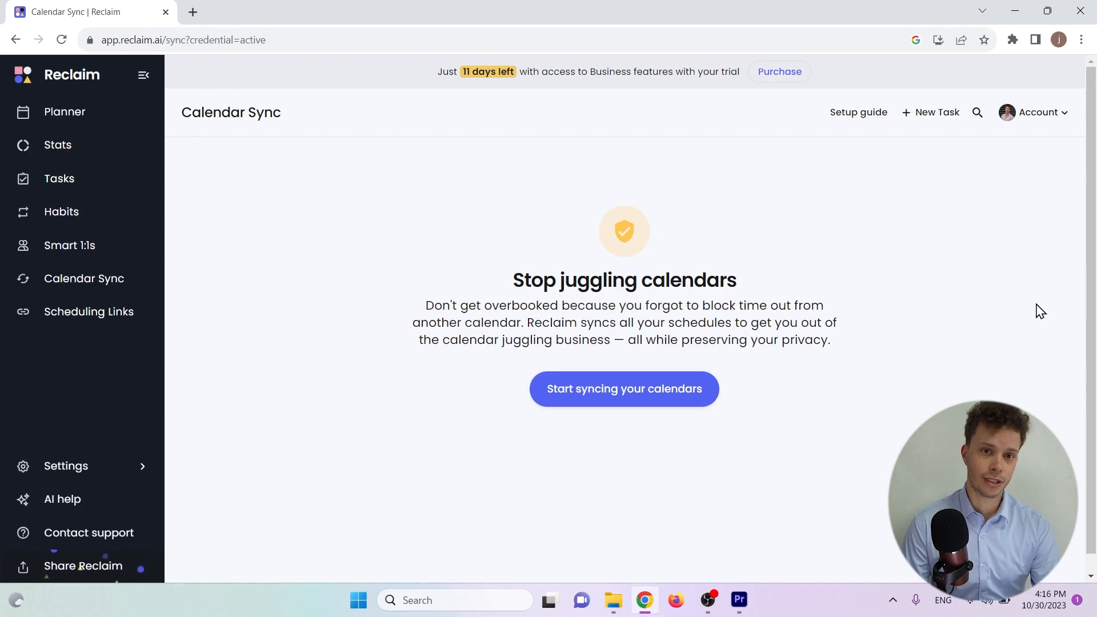
pyautogui.moveTo(775, 363)
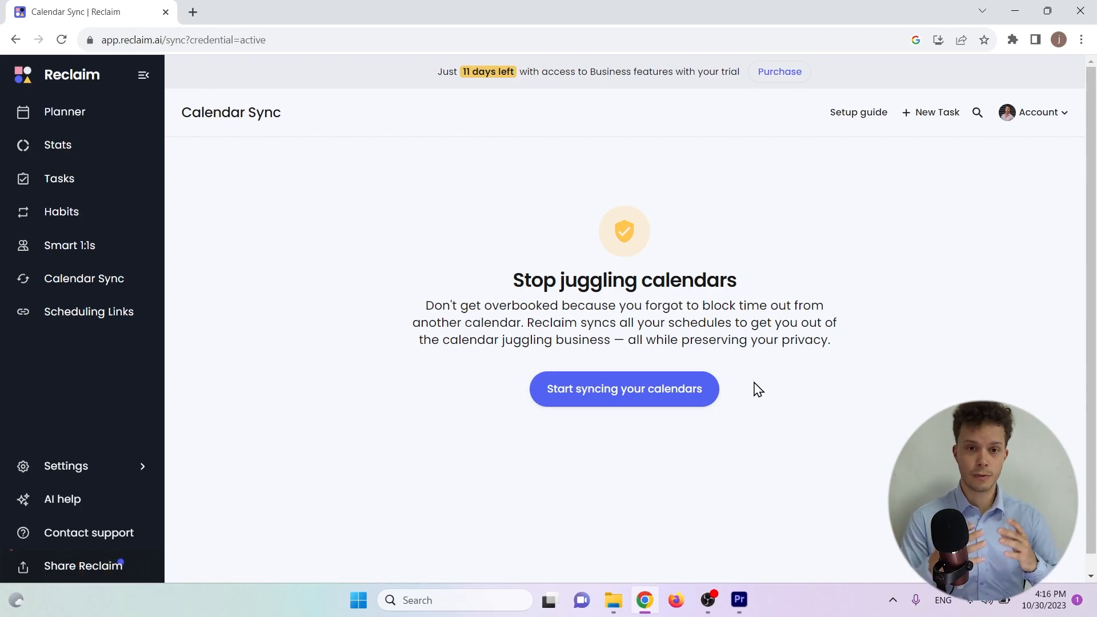
# Step: Start a calendar sync using the same calendar as source and destination, then close the refused form
pyautogui.click(624, 388)
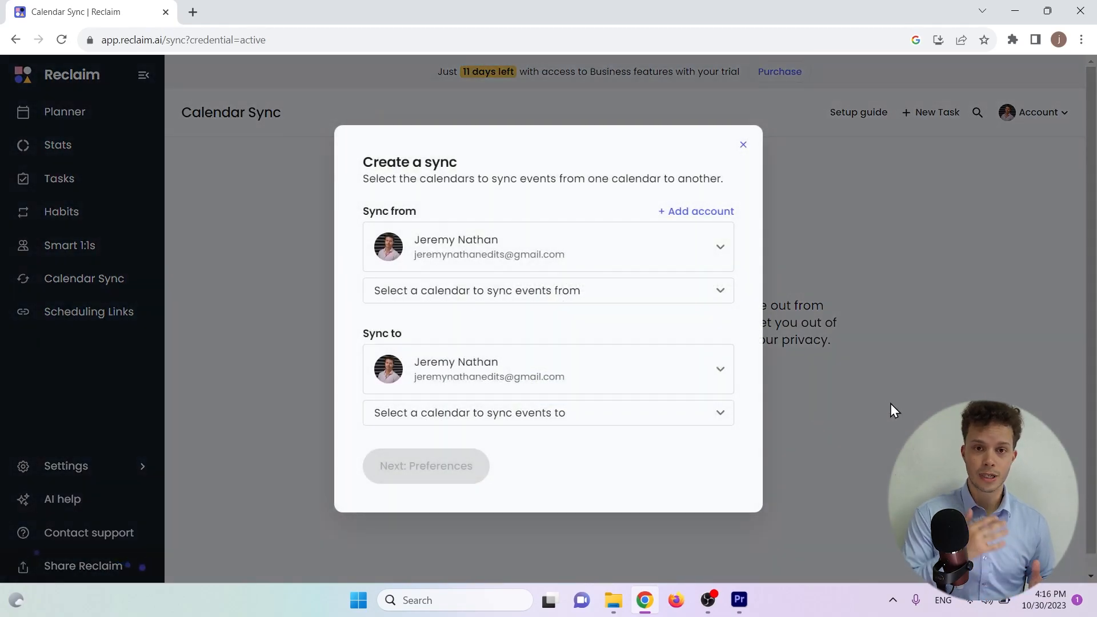
pyautogui.click(549, 290)
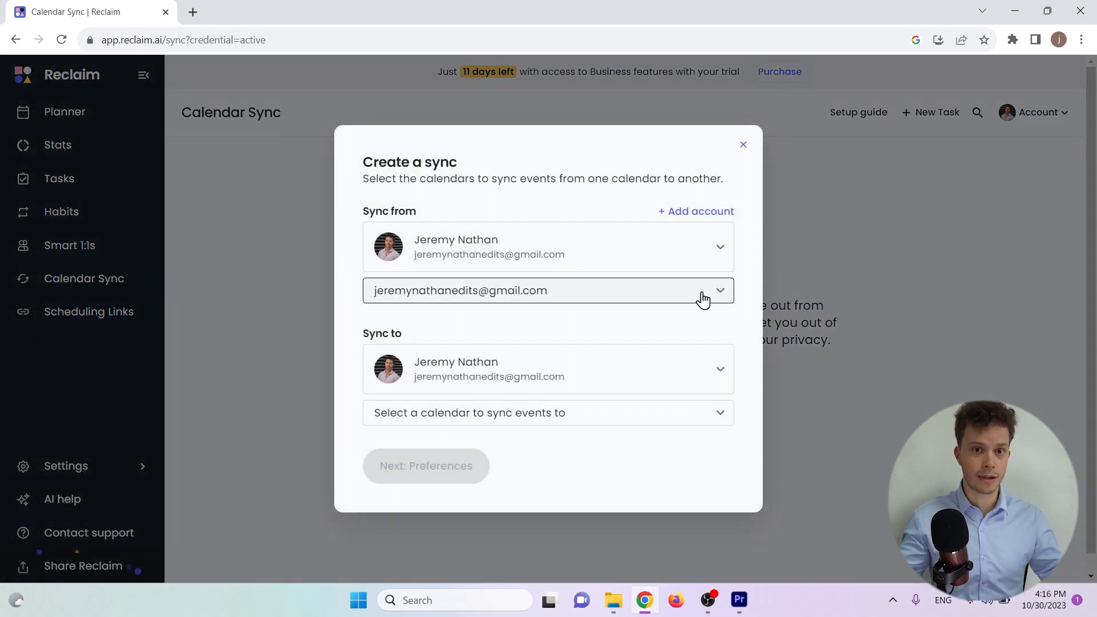
pyautogui.click(707, 291)
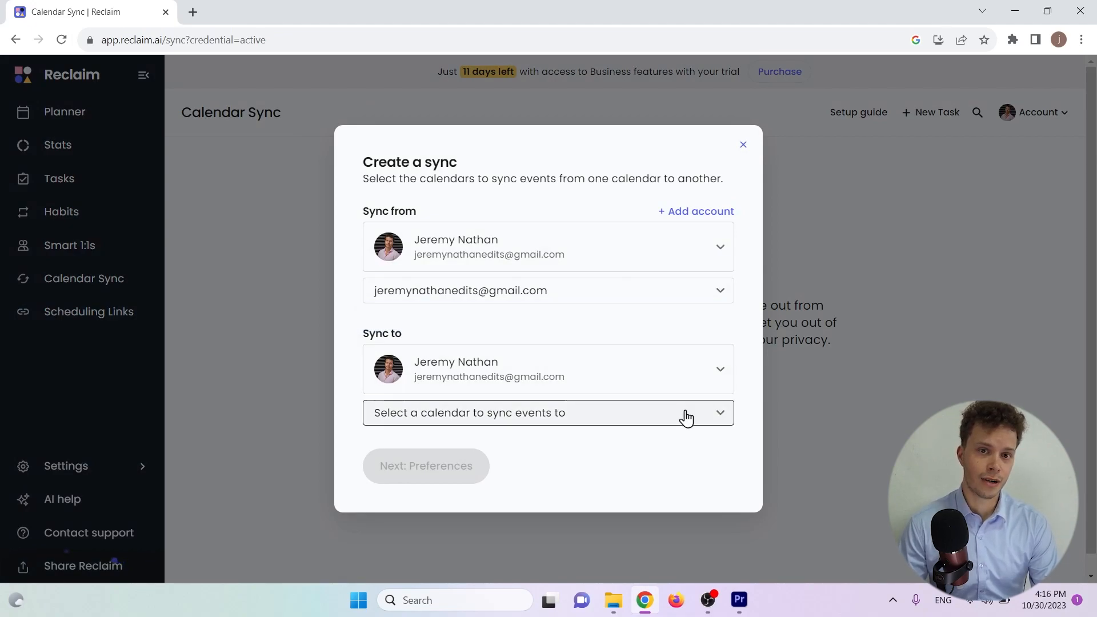
pyautogui.click(548, 413)
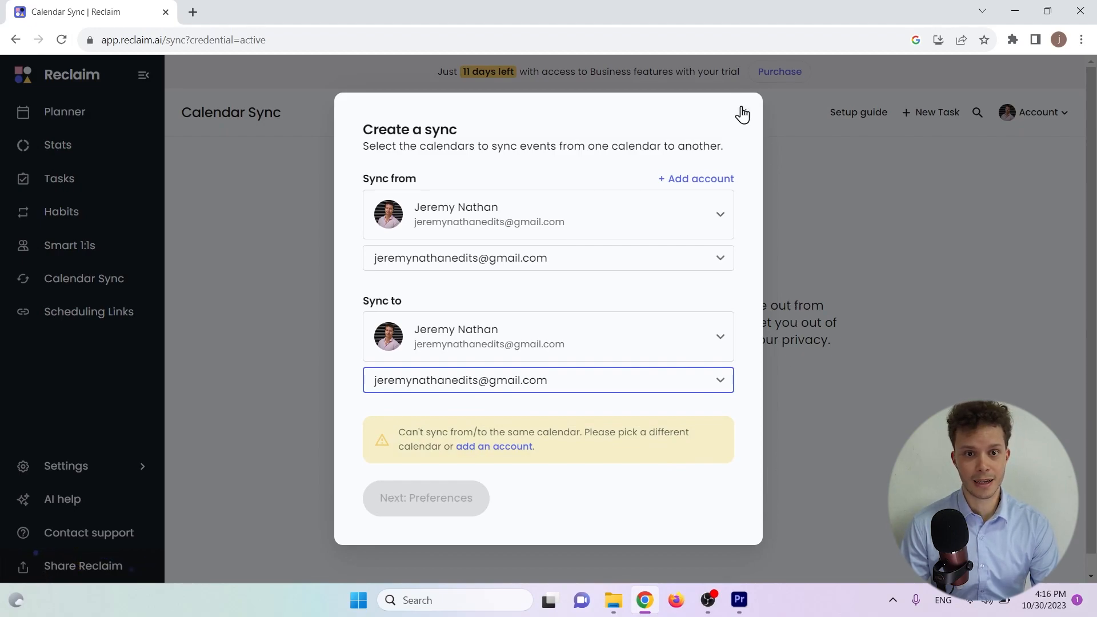
pyautogui.click(743, 114)
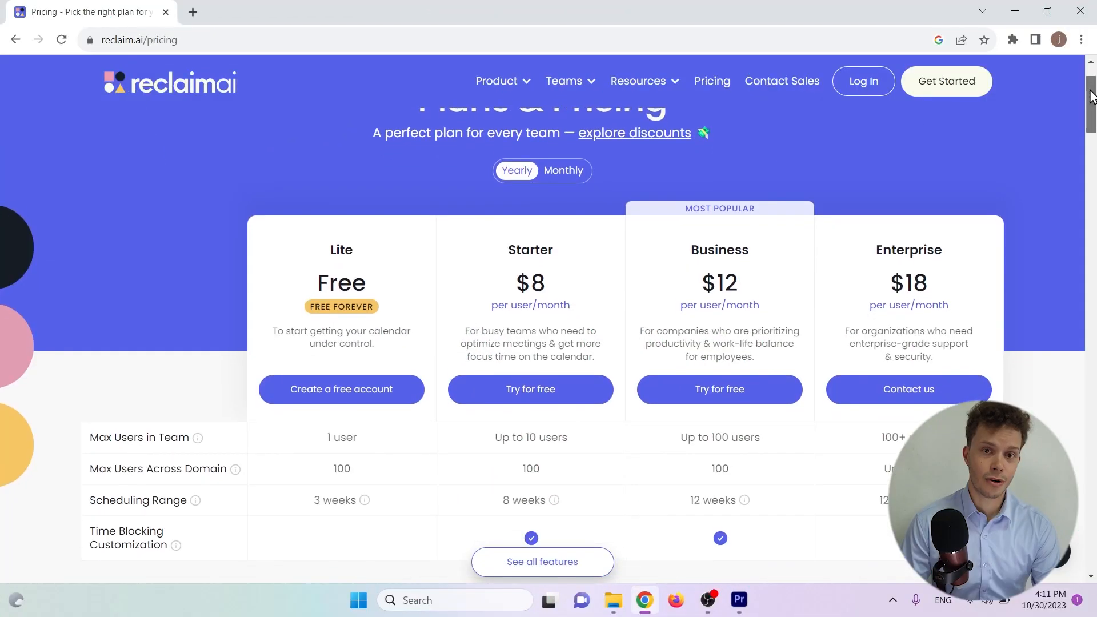
# Step: Scroll the pricing comparison of Lite, Starter, Business and Enterprise down to the Tasks and Buffer Time sections
pyautogui.scroll(-3)
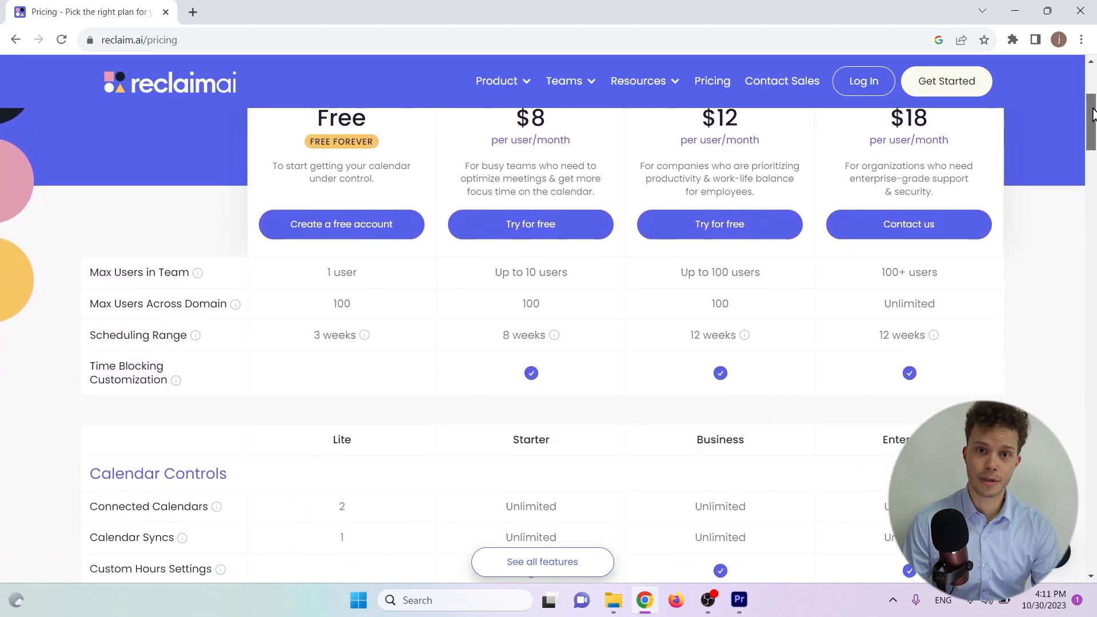
pyautogui.scroll(-3)
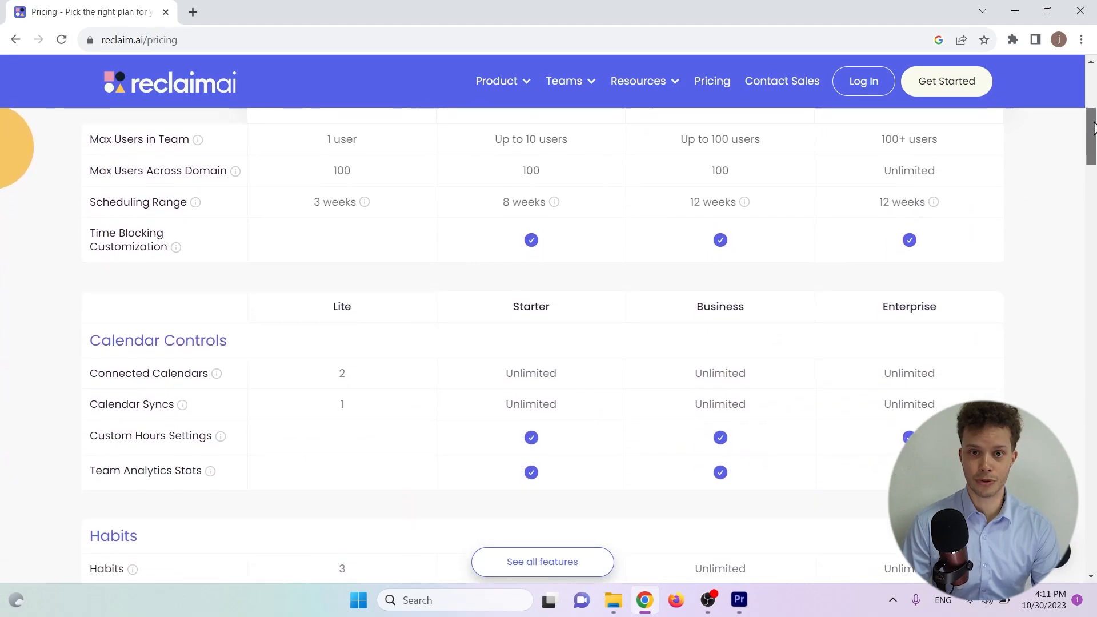
pyautogui.scroll(-3)
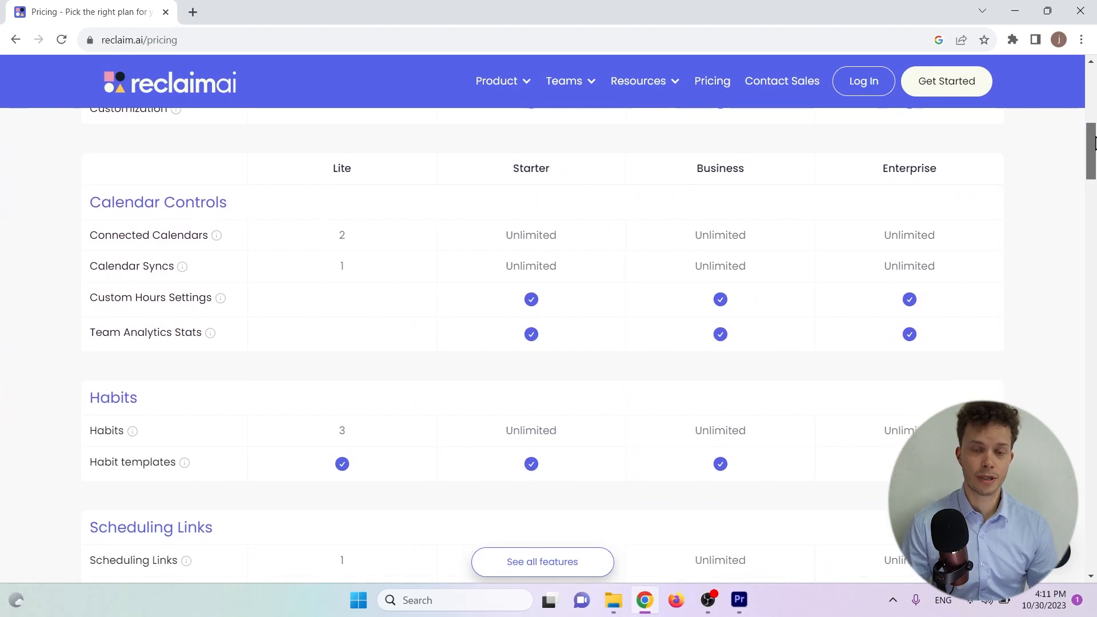
pyautogui.scroll(-3)
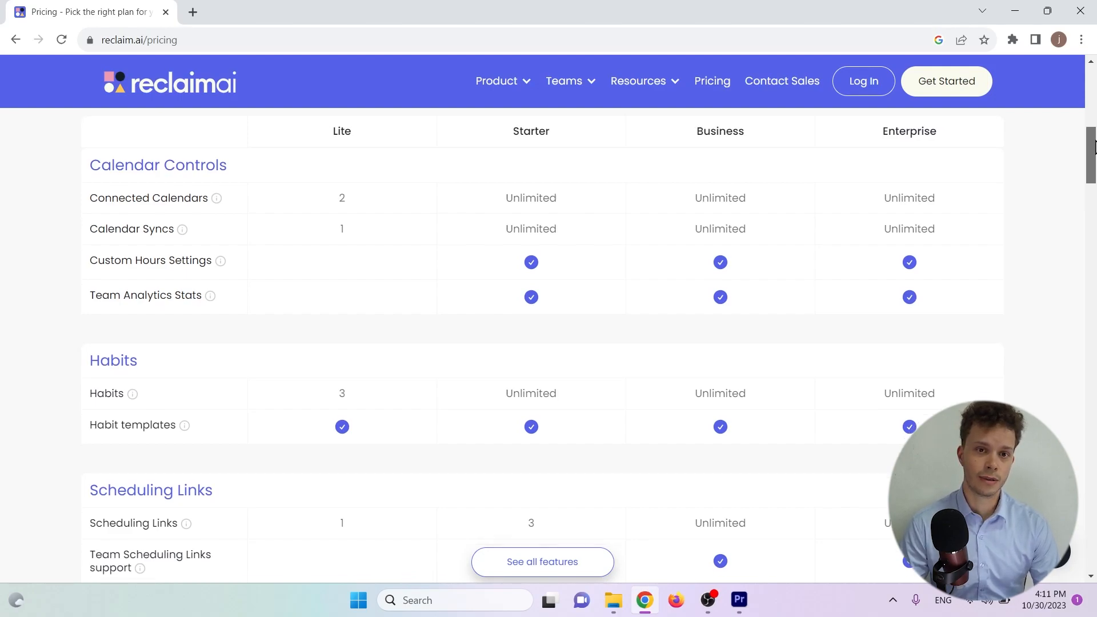
pyautogui.scroll(-3)
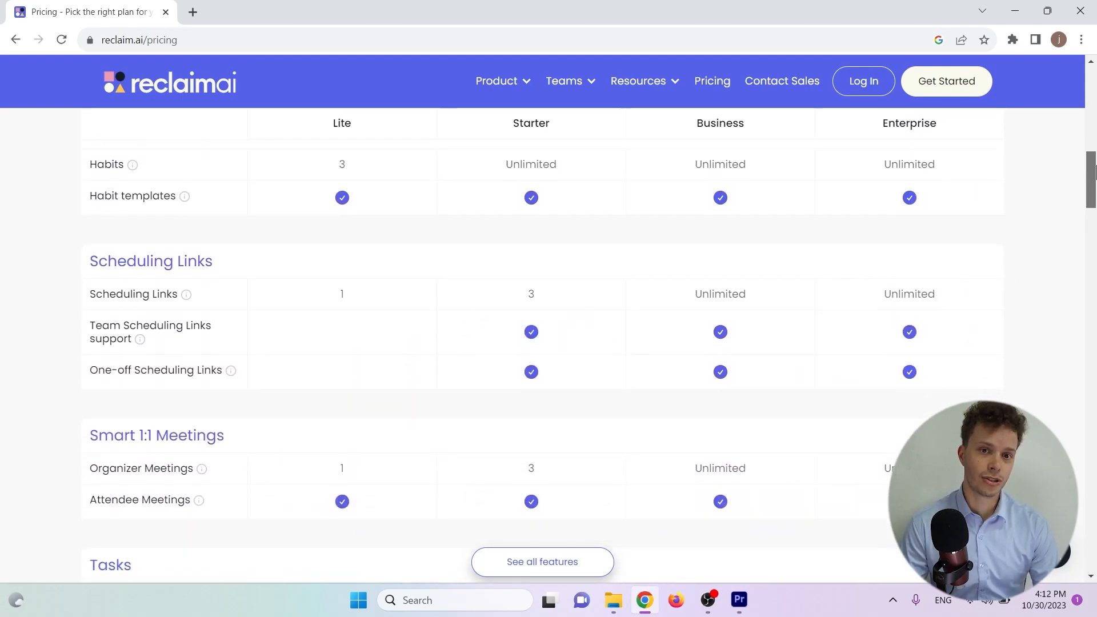
pyautogui.scroll(-3)
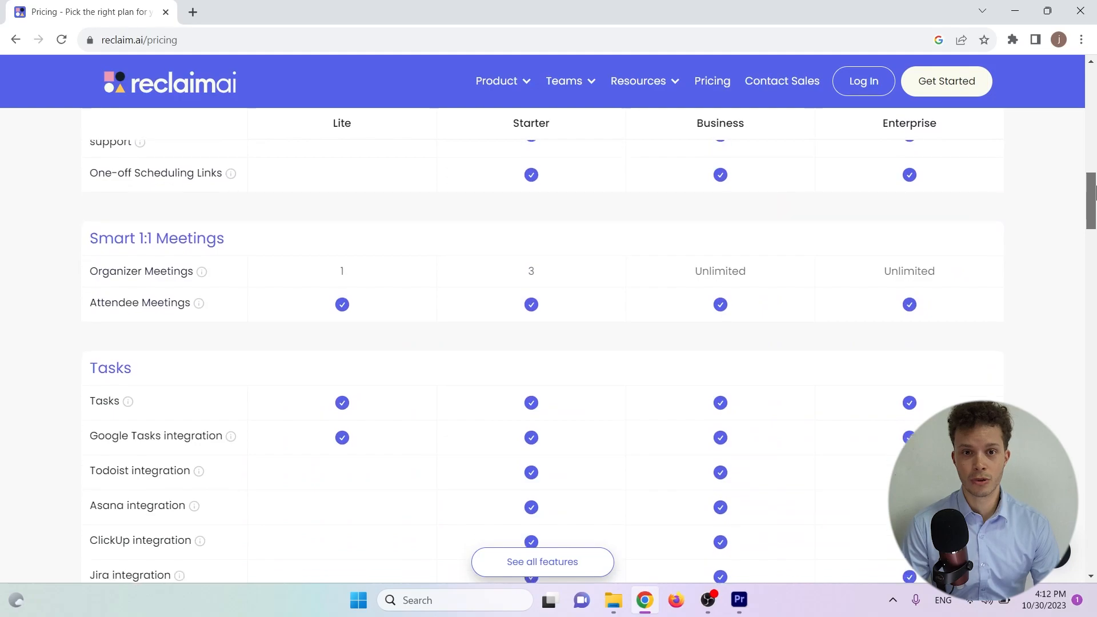
pyautogui.scroll(-3)
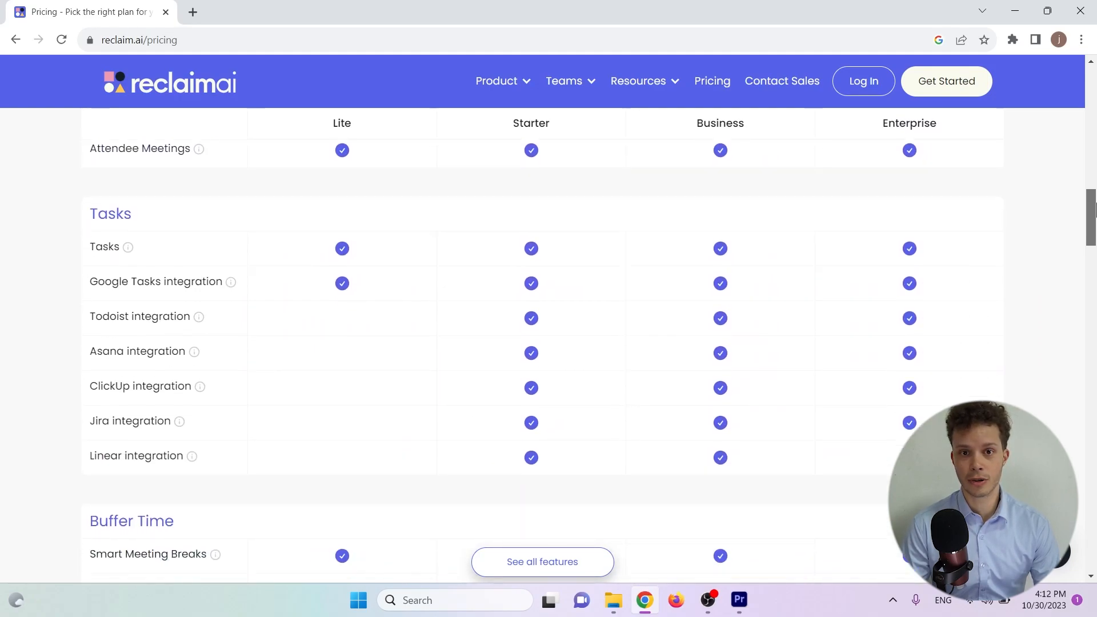
pyautogui.scroll(-3)
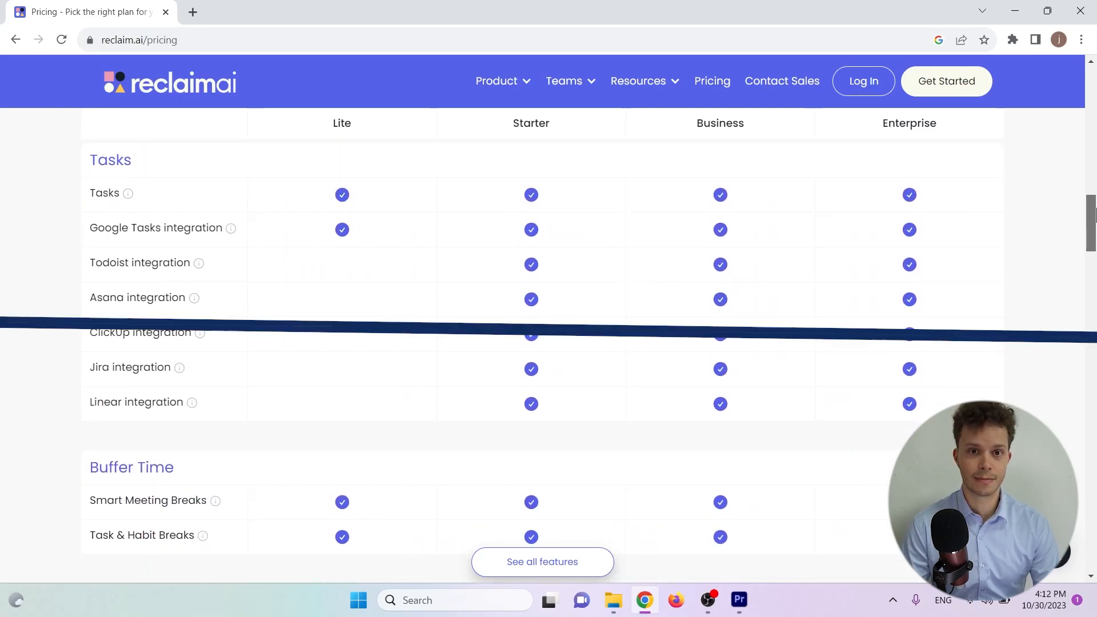
# Step: Go to the Reclaim.ai homepage and scroll past stats, integrations and testimonials to the FAQ section
pyautogui.click(168, 82)
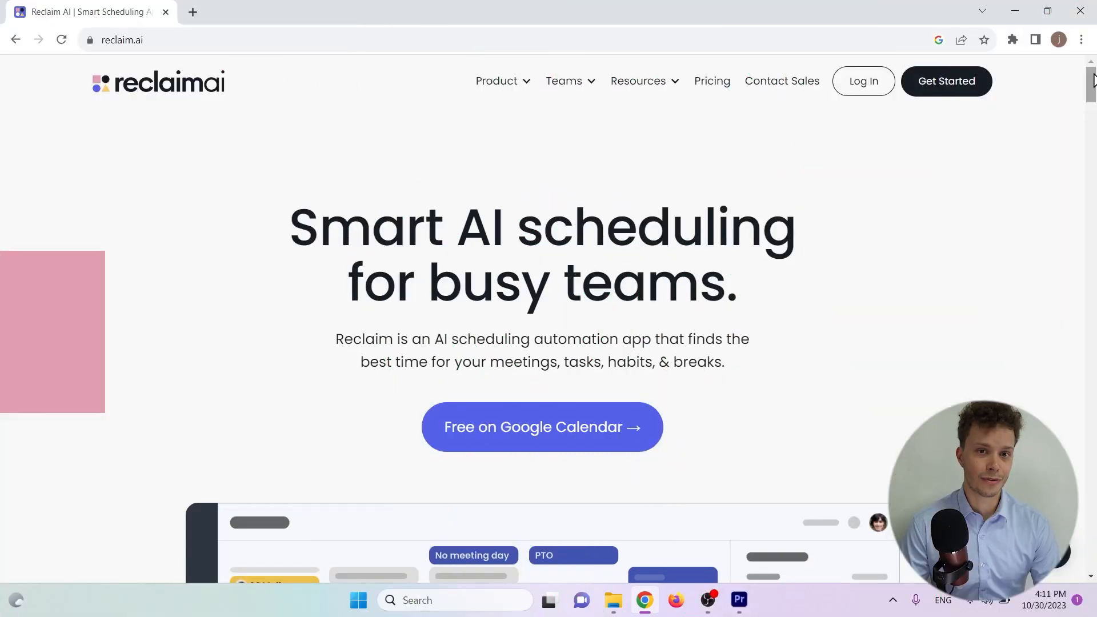
pyautogui.scroll(-3)
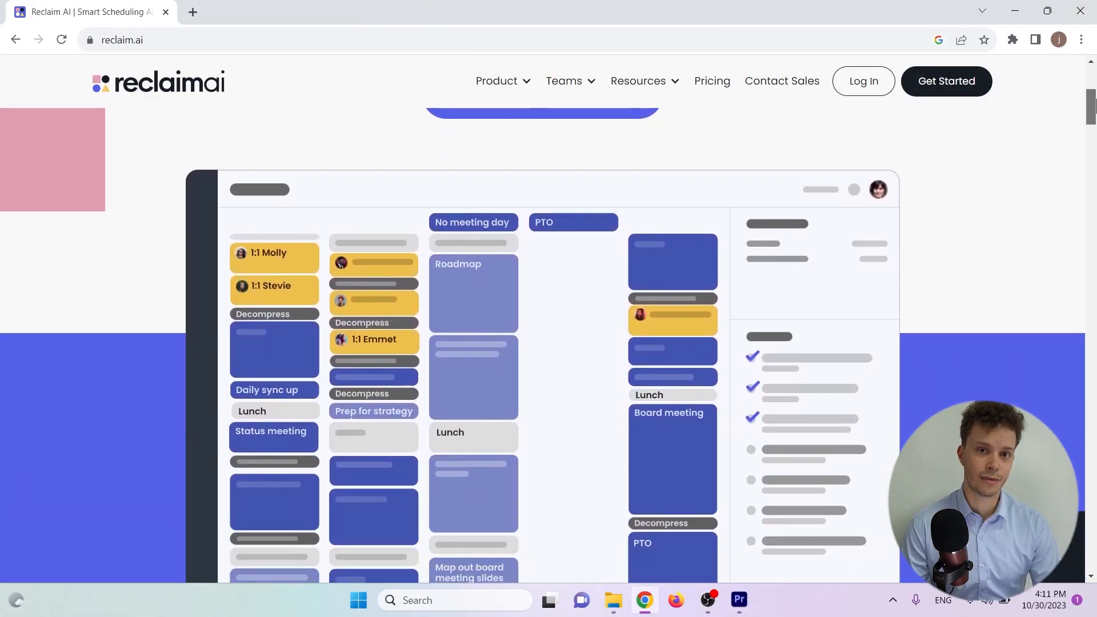
pyautogui.scroll(-3)
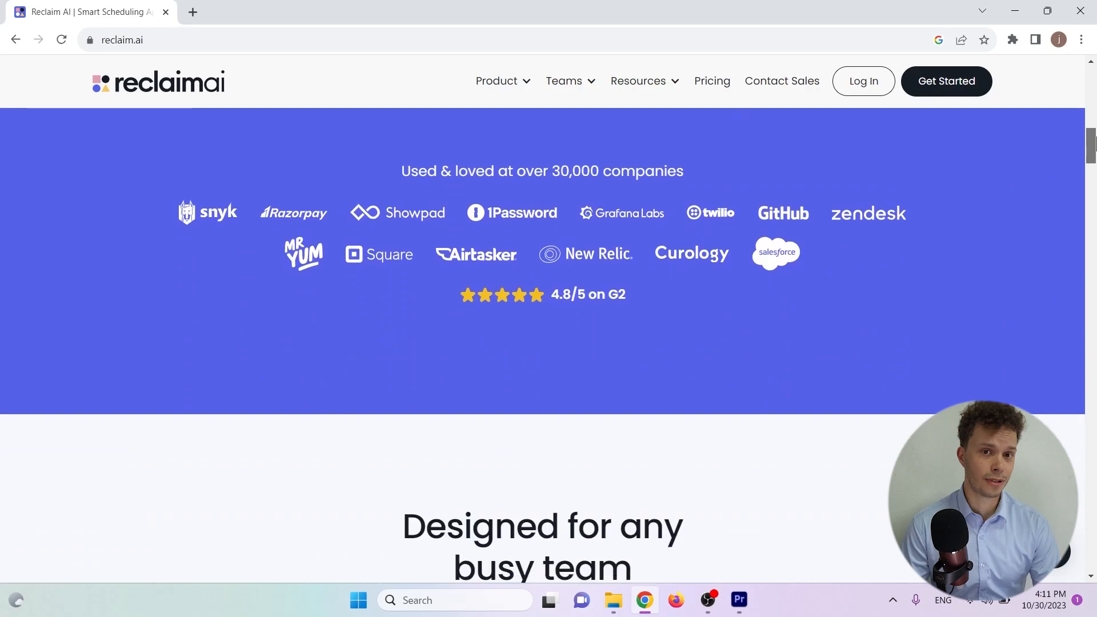
pyautogui.scroll(-3)
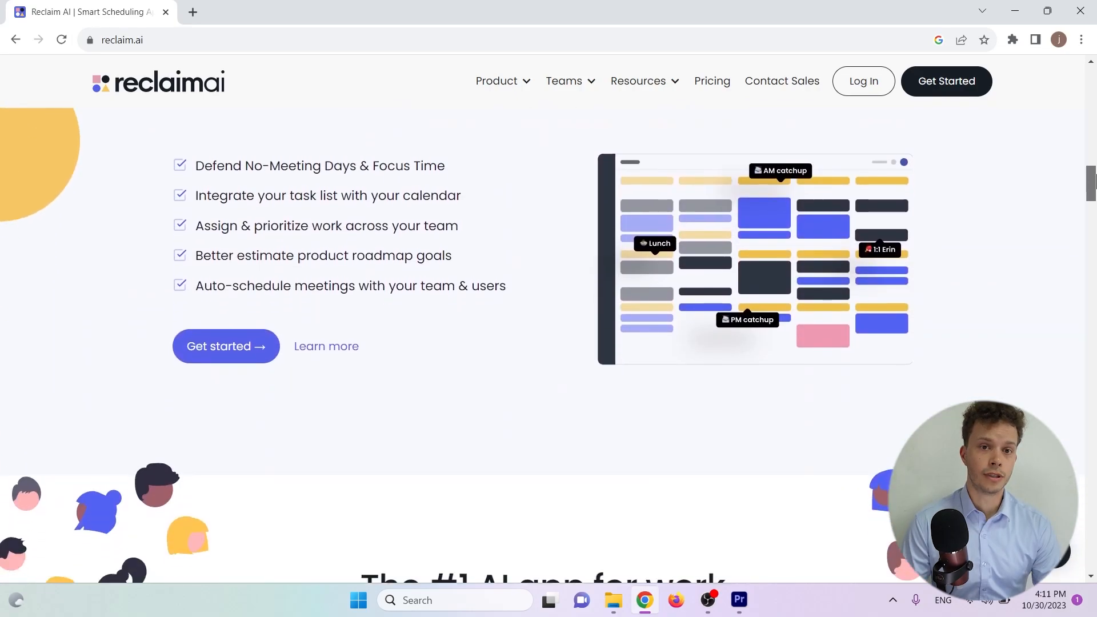
pyautogui.scroll(-3)
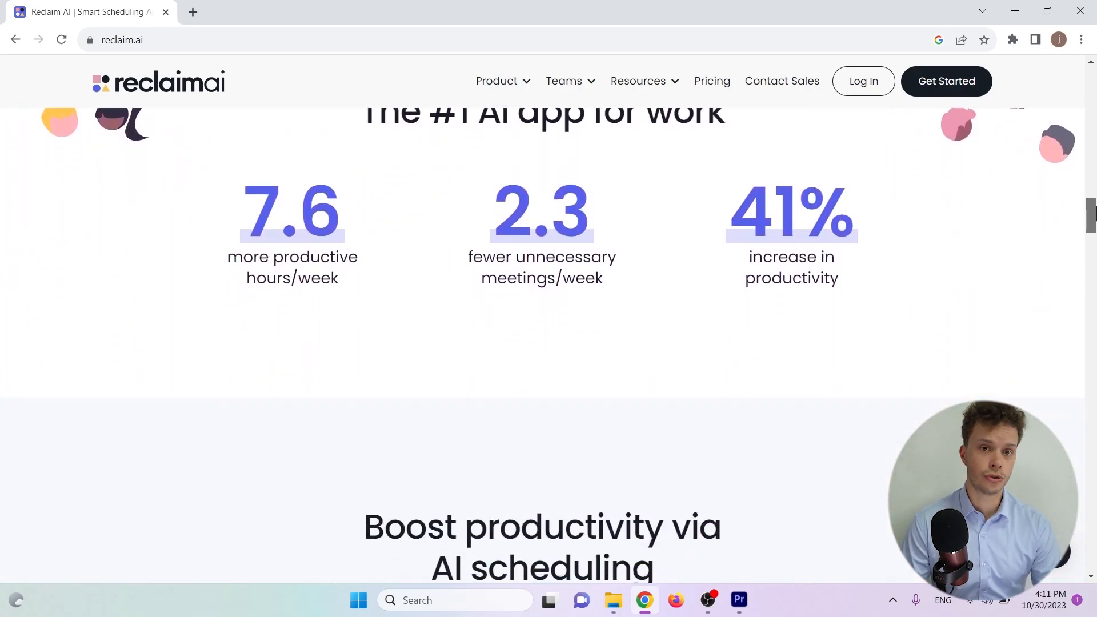
pyautogui.scroll(-3)
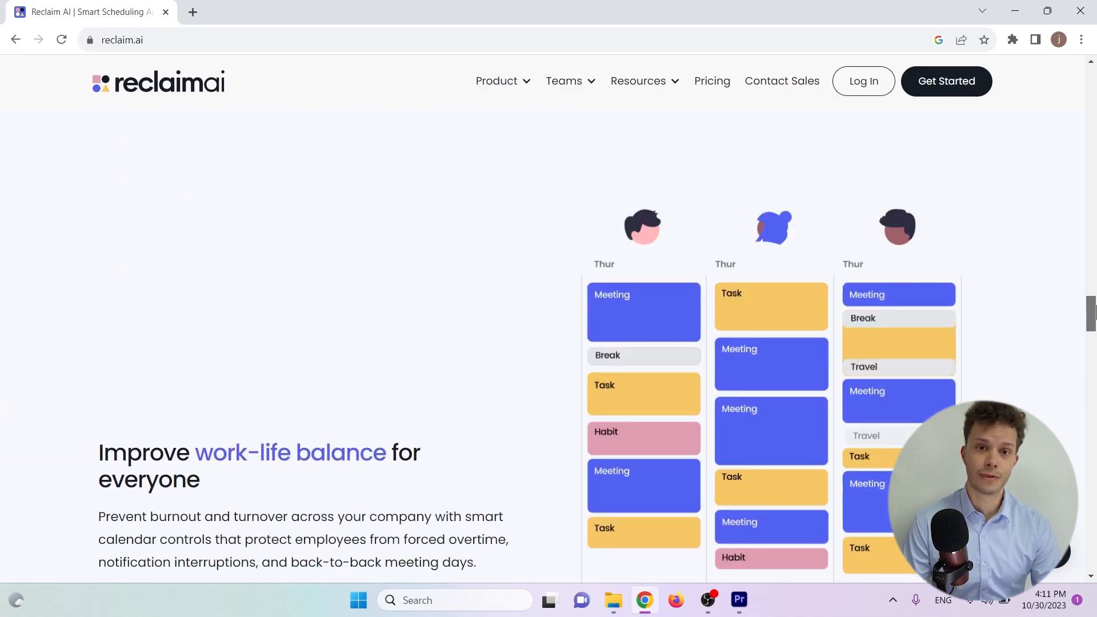
pyautogui.scroll(-3)
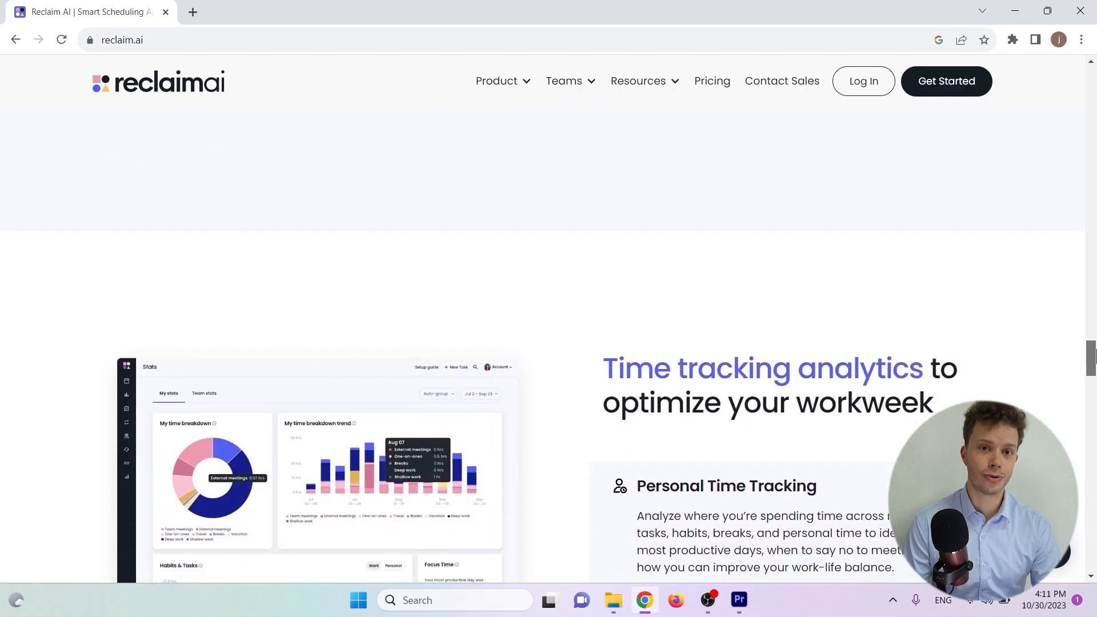
pyautogui.scroll(-3)
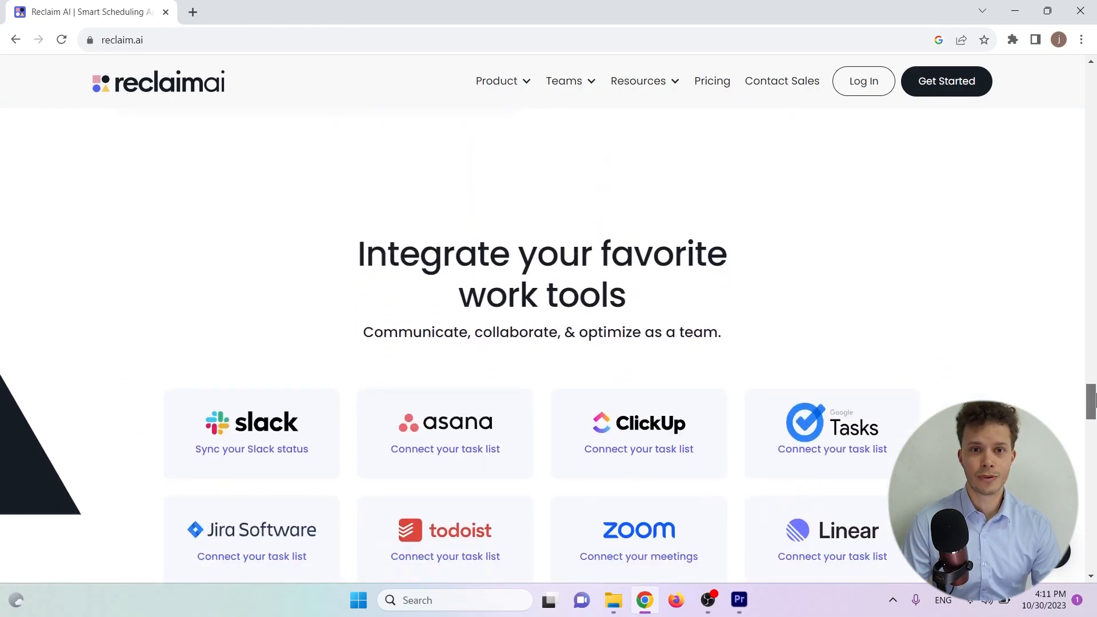
pyautogui.scroll(-3)
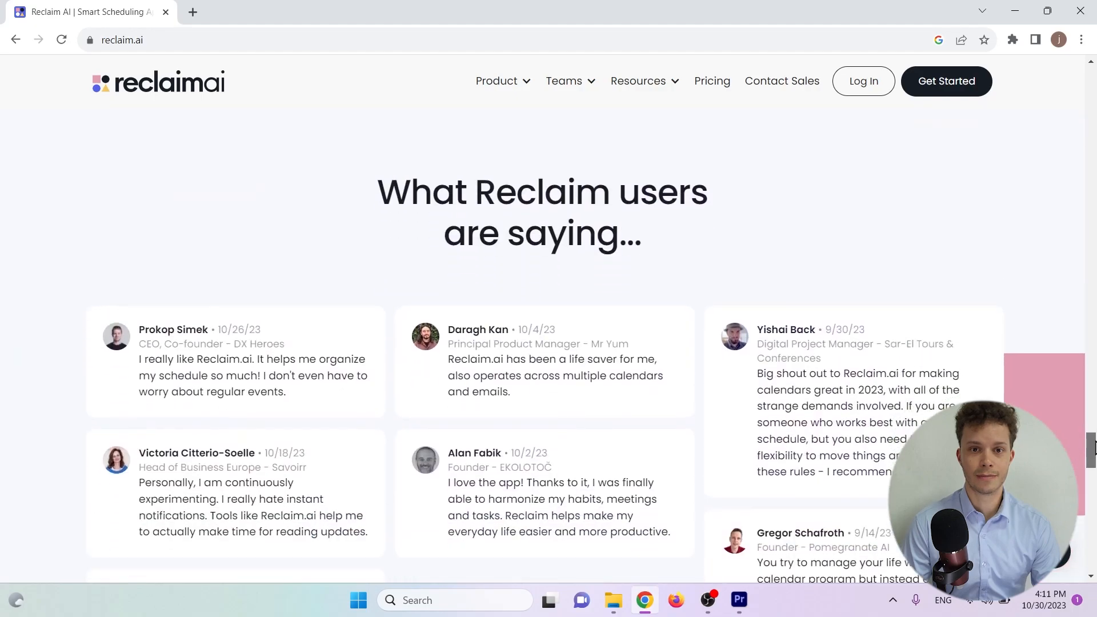
pyautogui.scroll(-3)
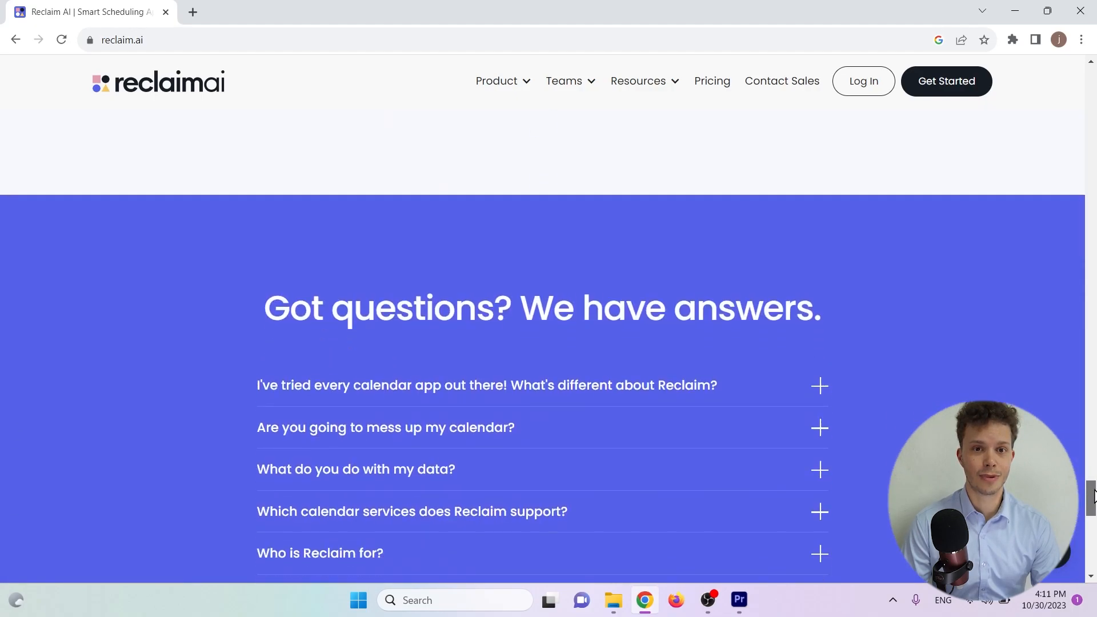